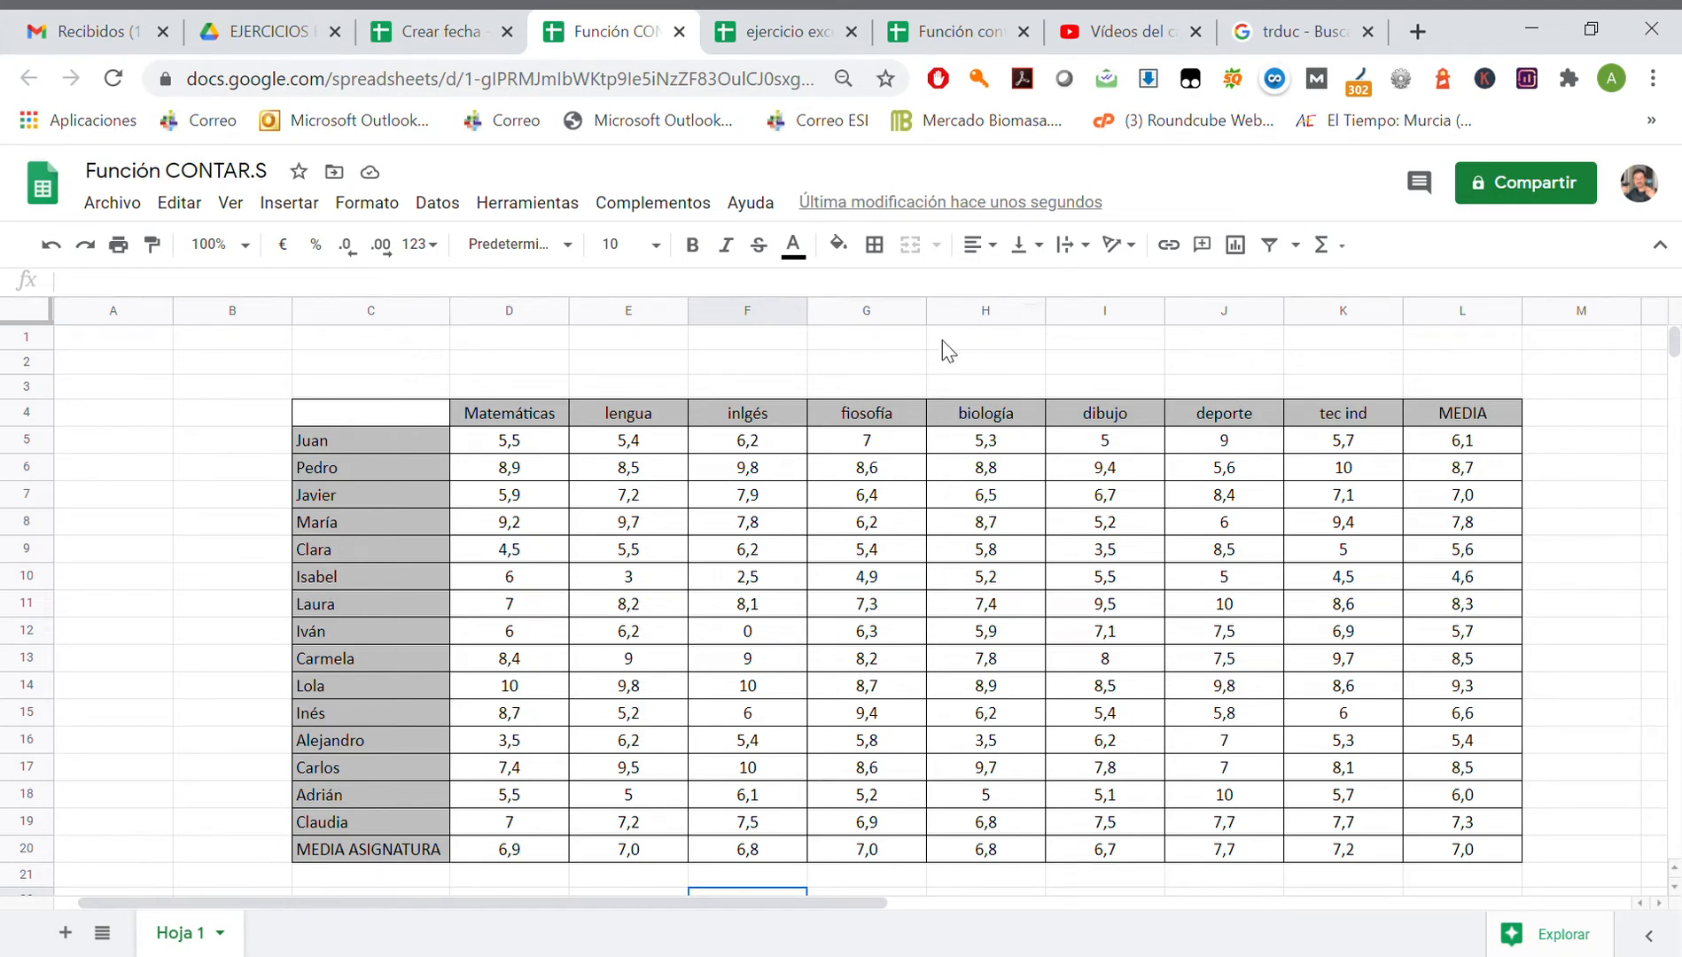
mouse_move(1496, 446)
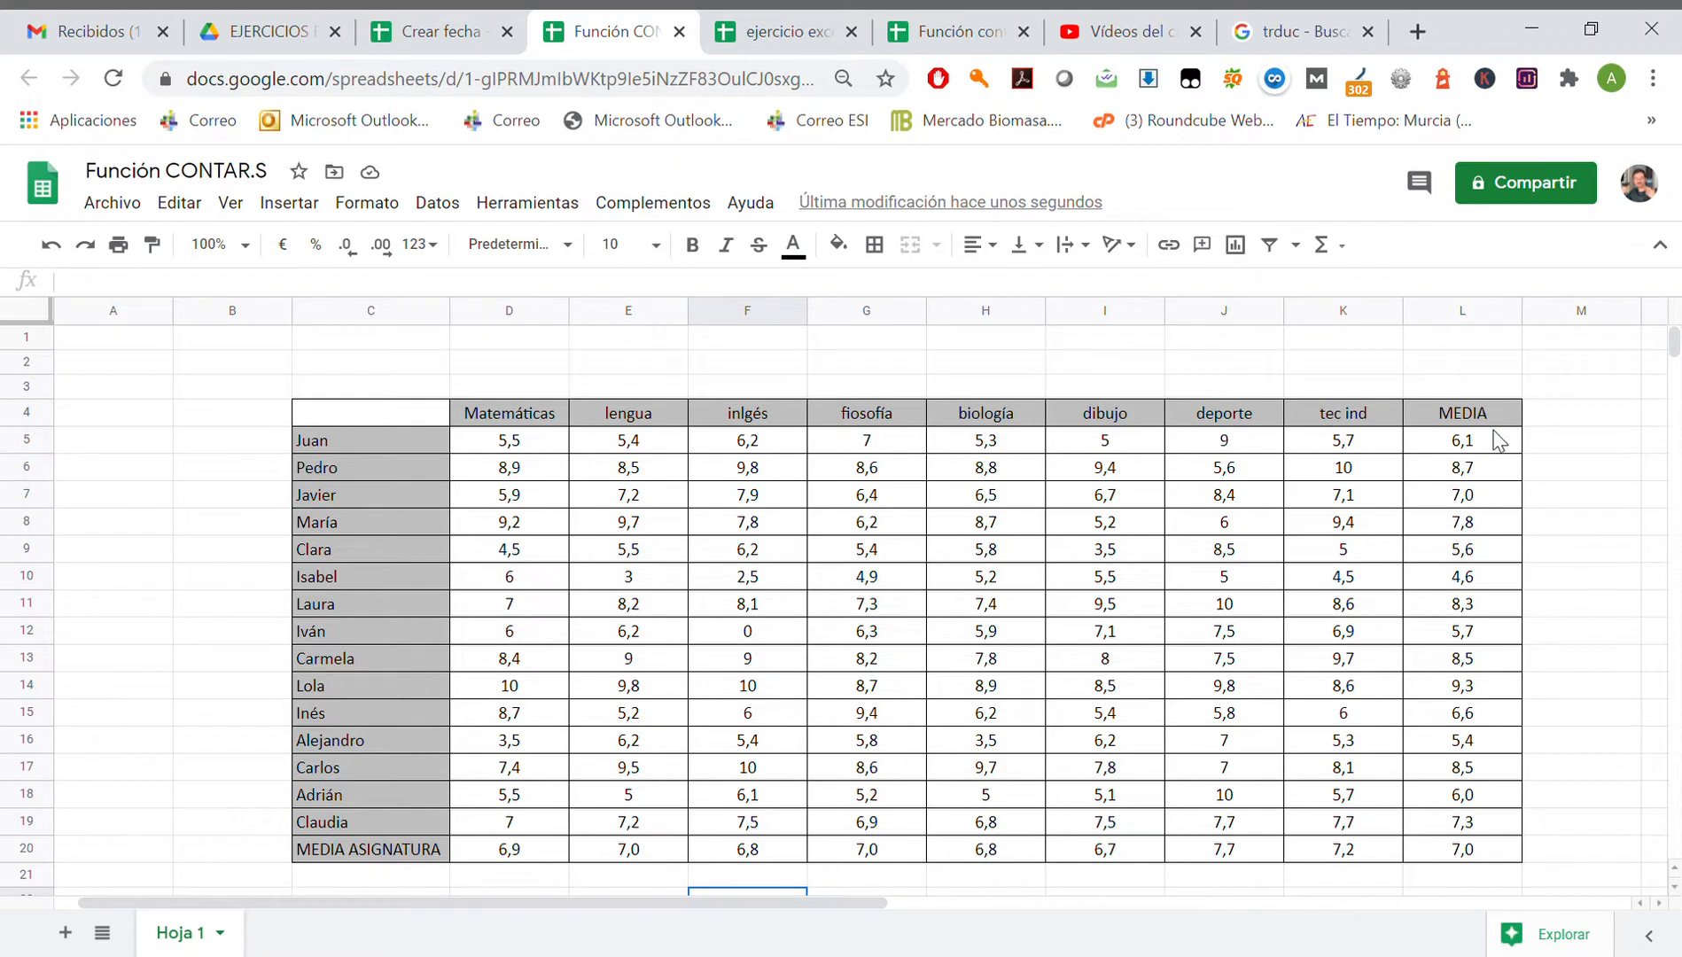
Step: Add the header SUSPENSAR in cell M4
left_click(1580, 413)
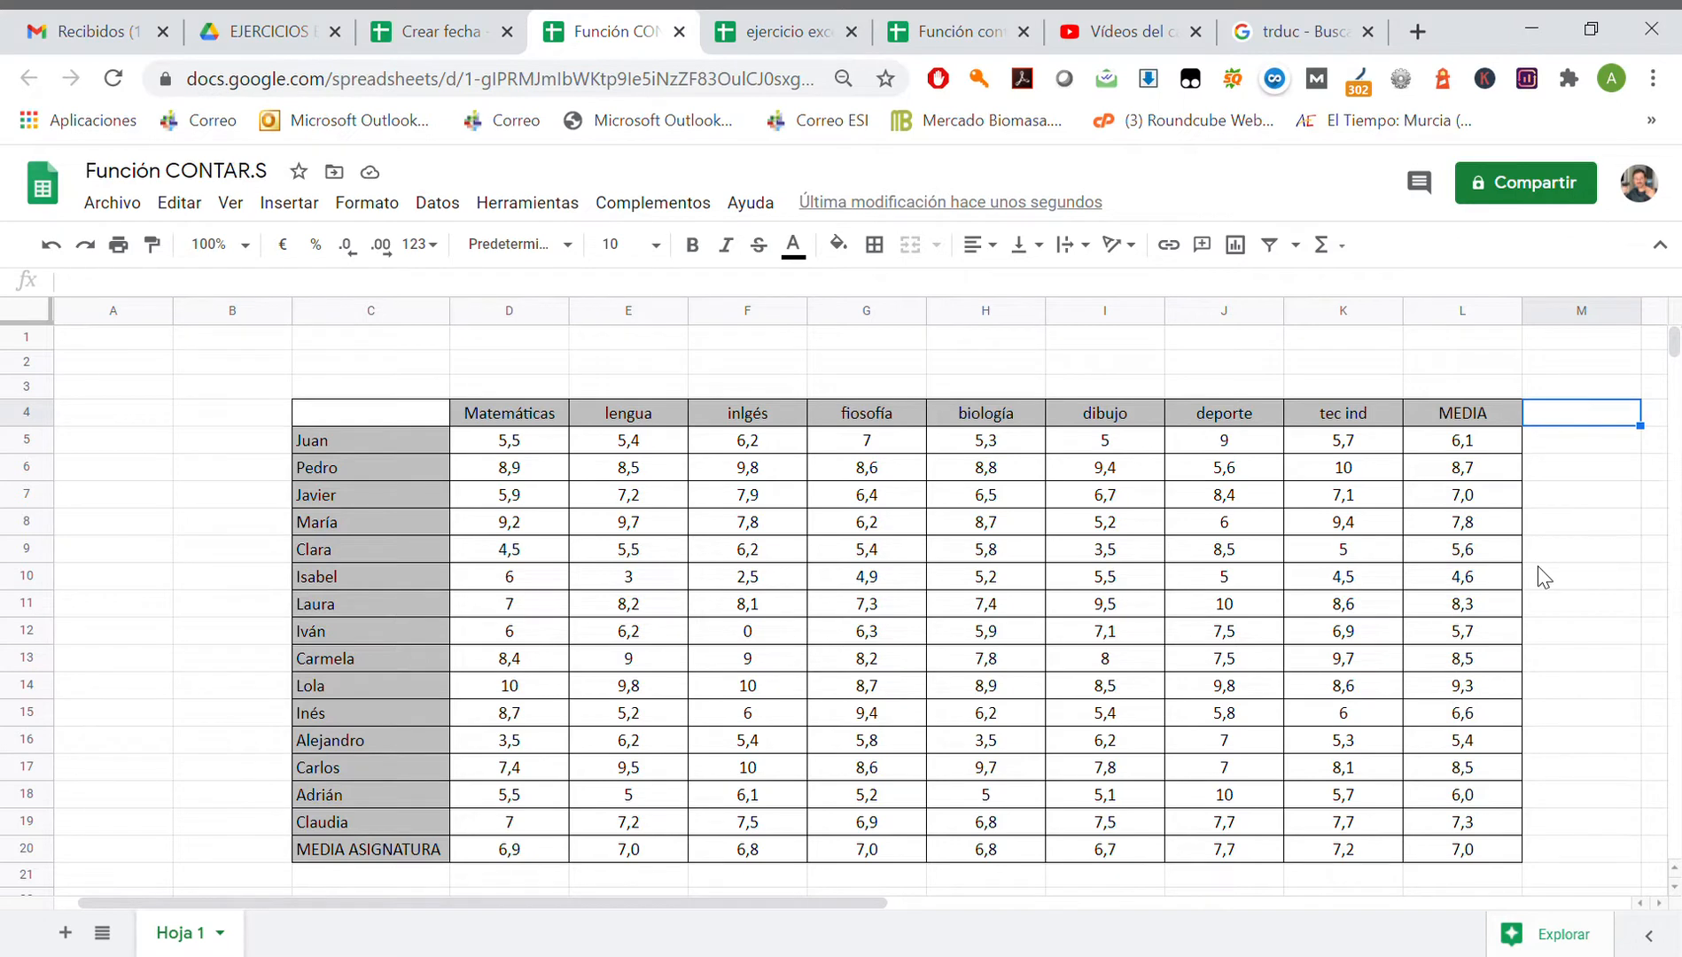
type("SUSPEN")
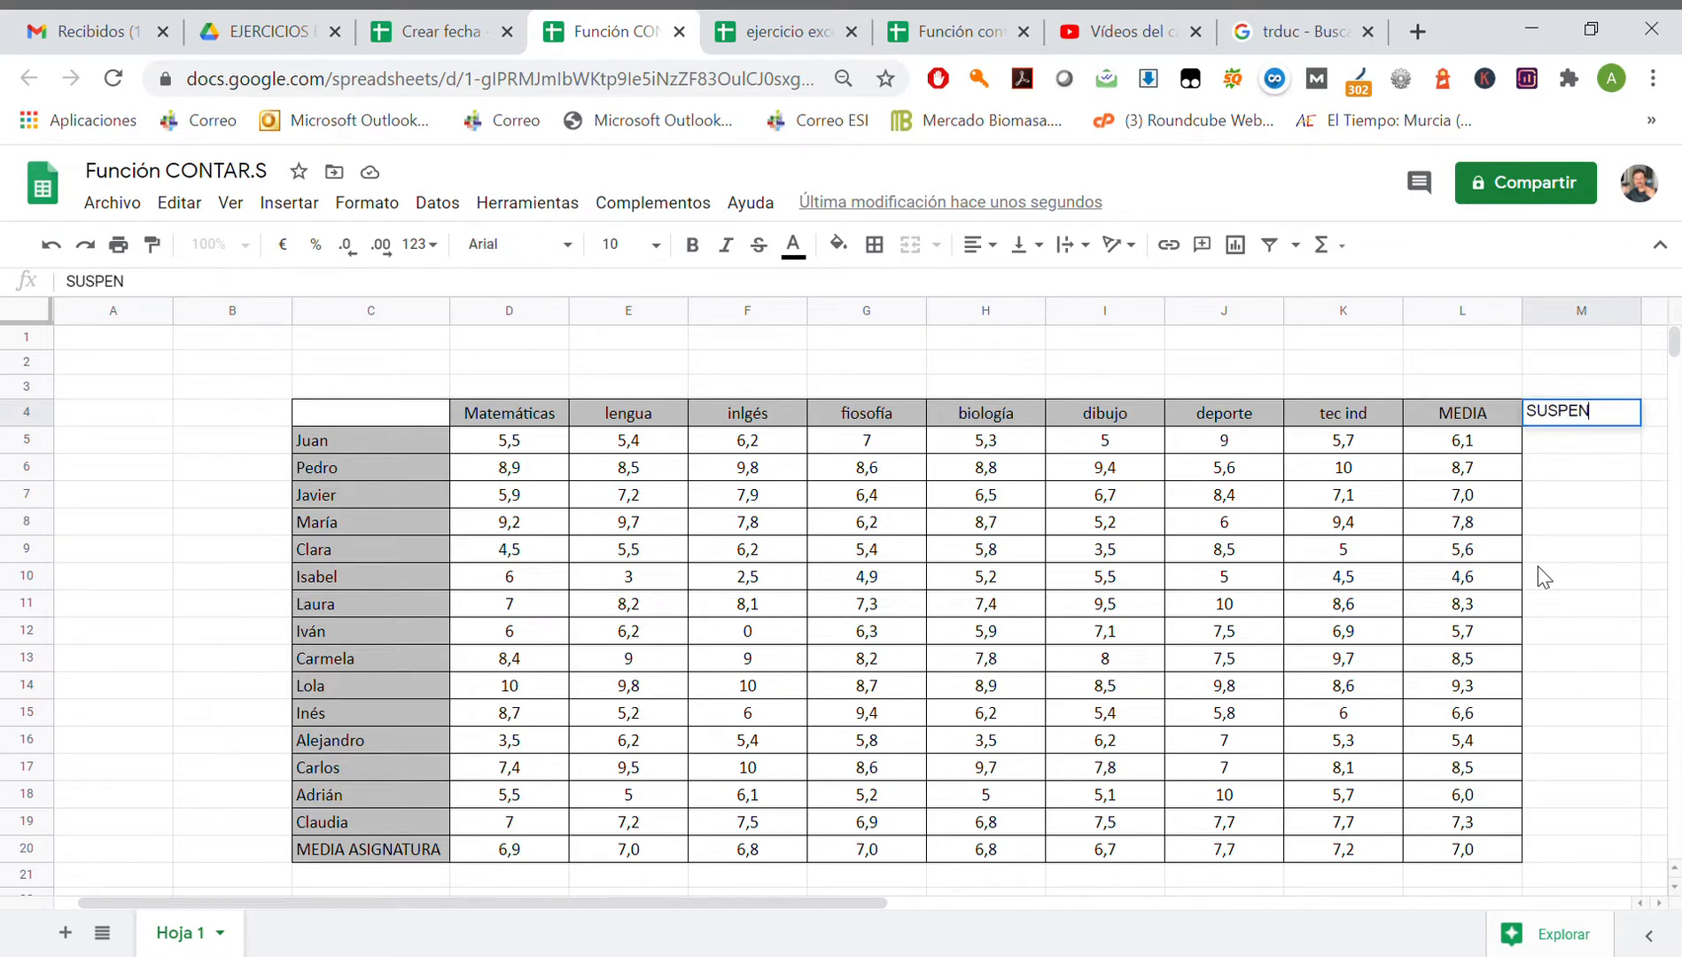
type("SAR")
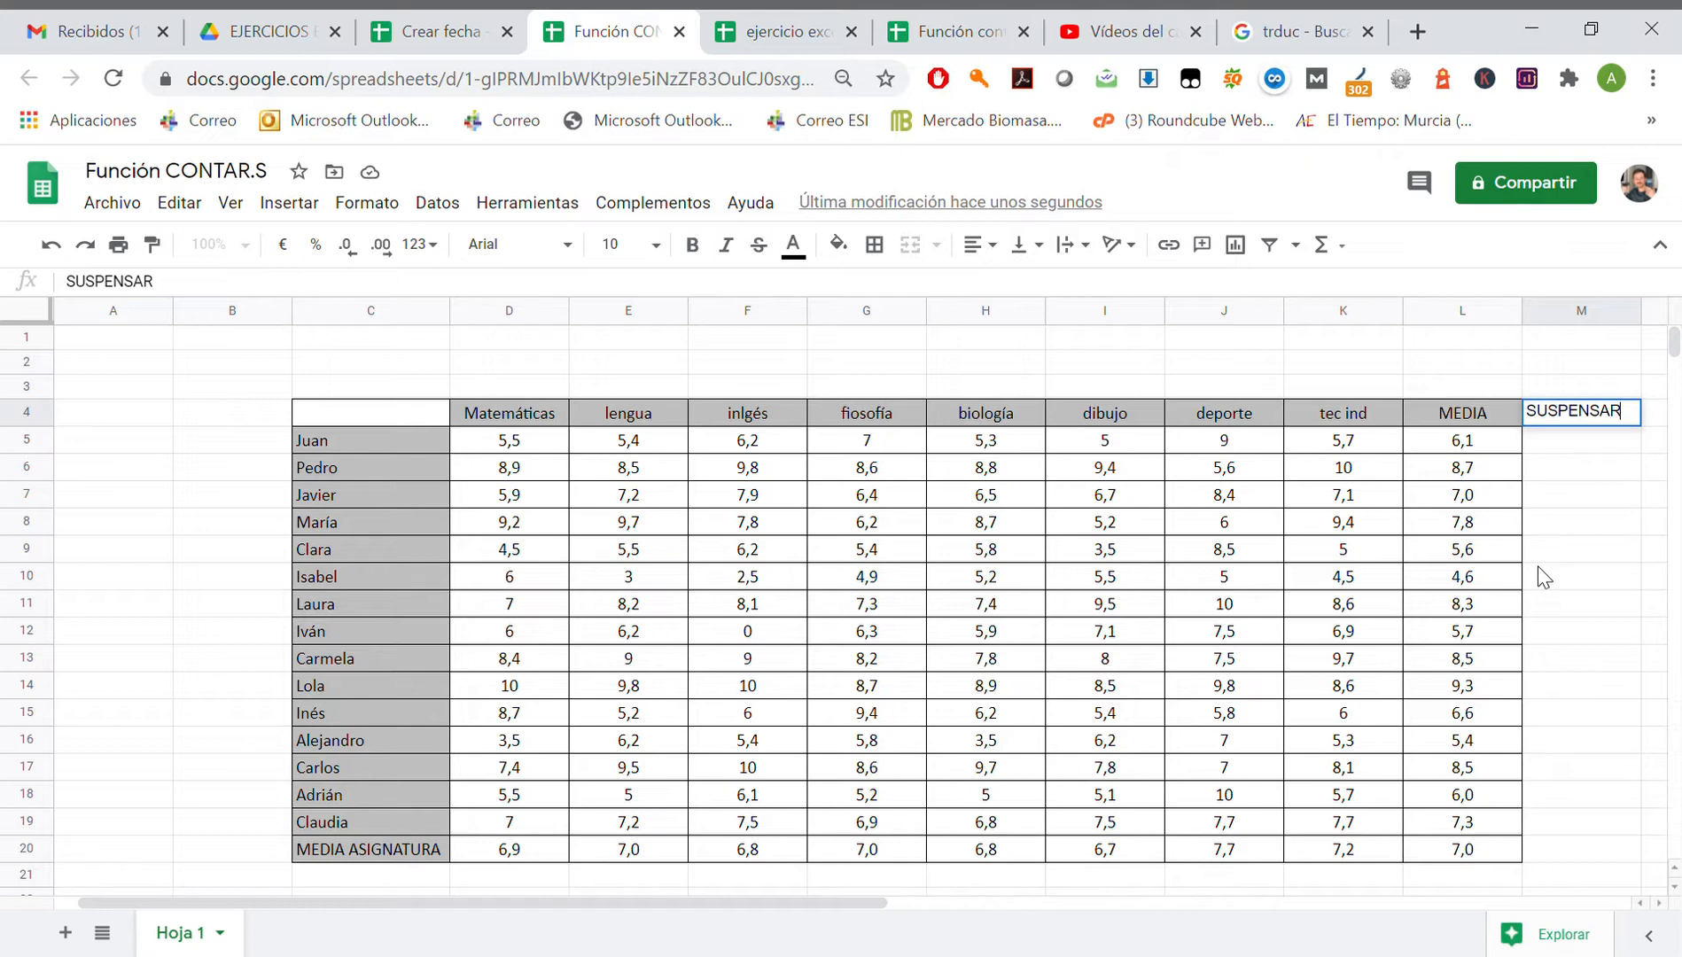
key("Enter")
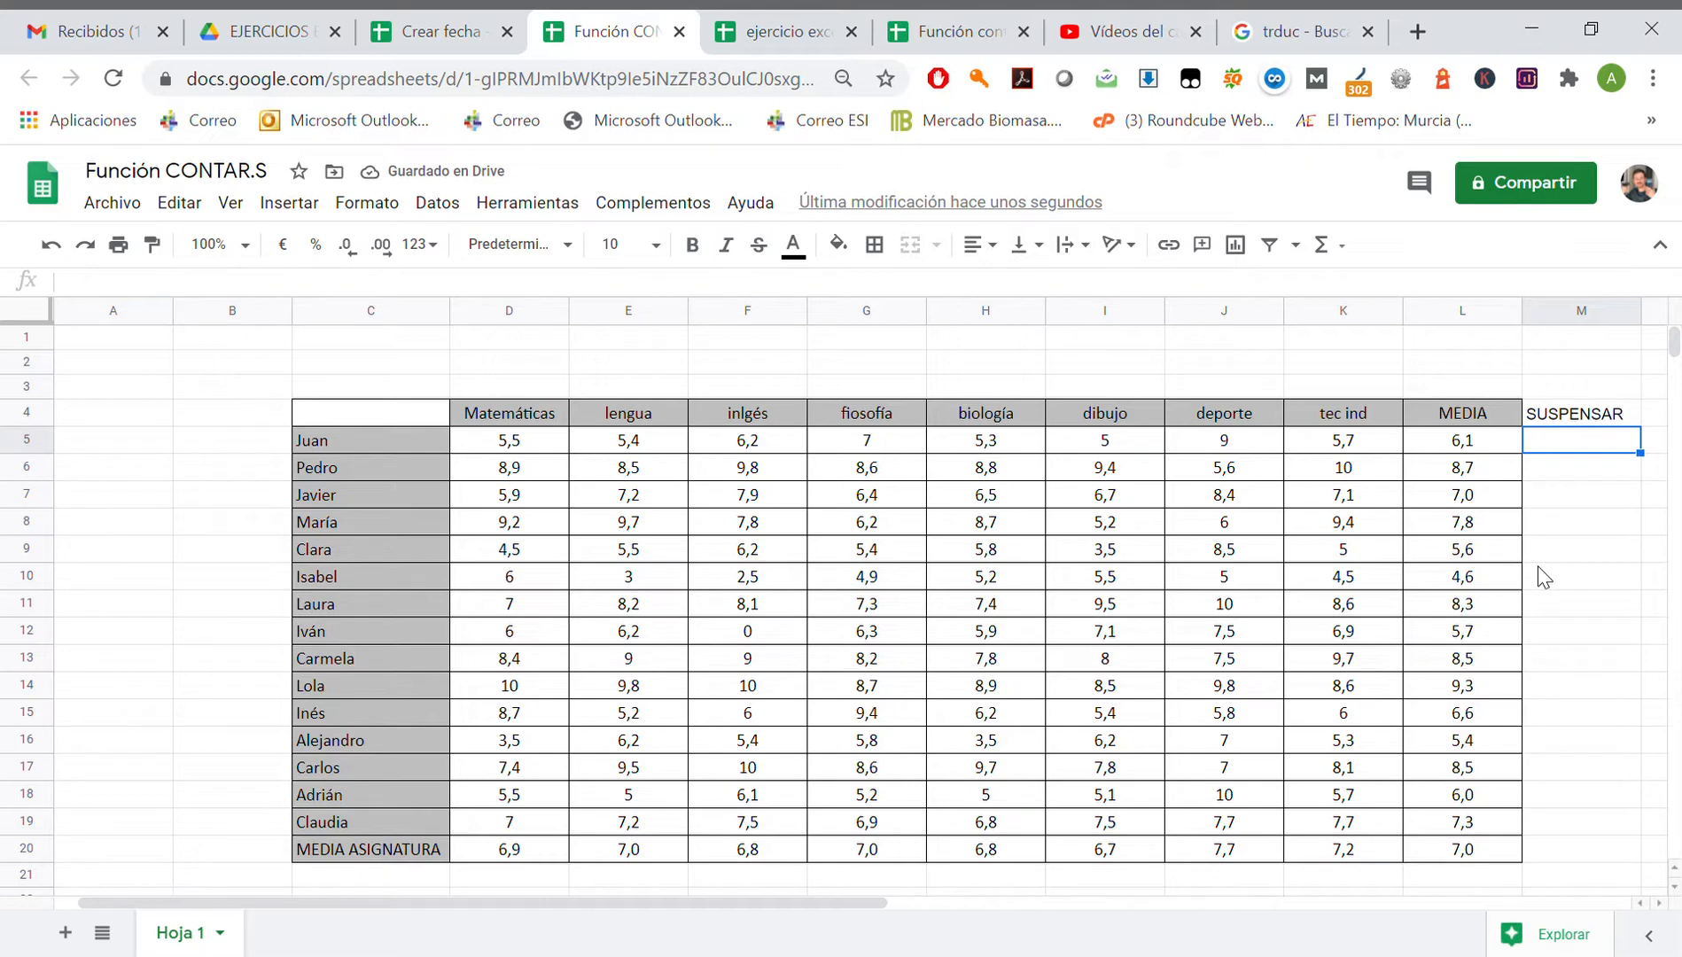
Step: Enter =CONTAR.SI(D5:K5;"<5") in M5 to count Juan's grades below 5, giving 0
type("=CONT")
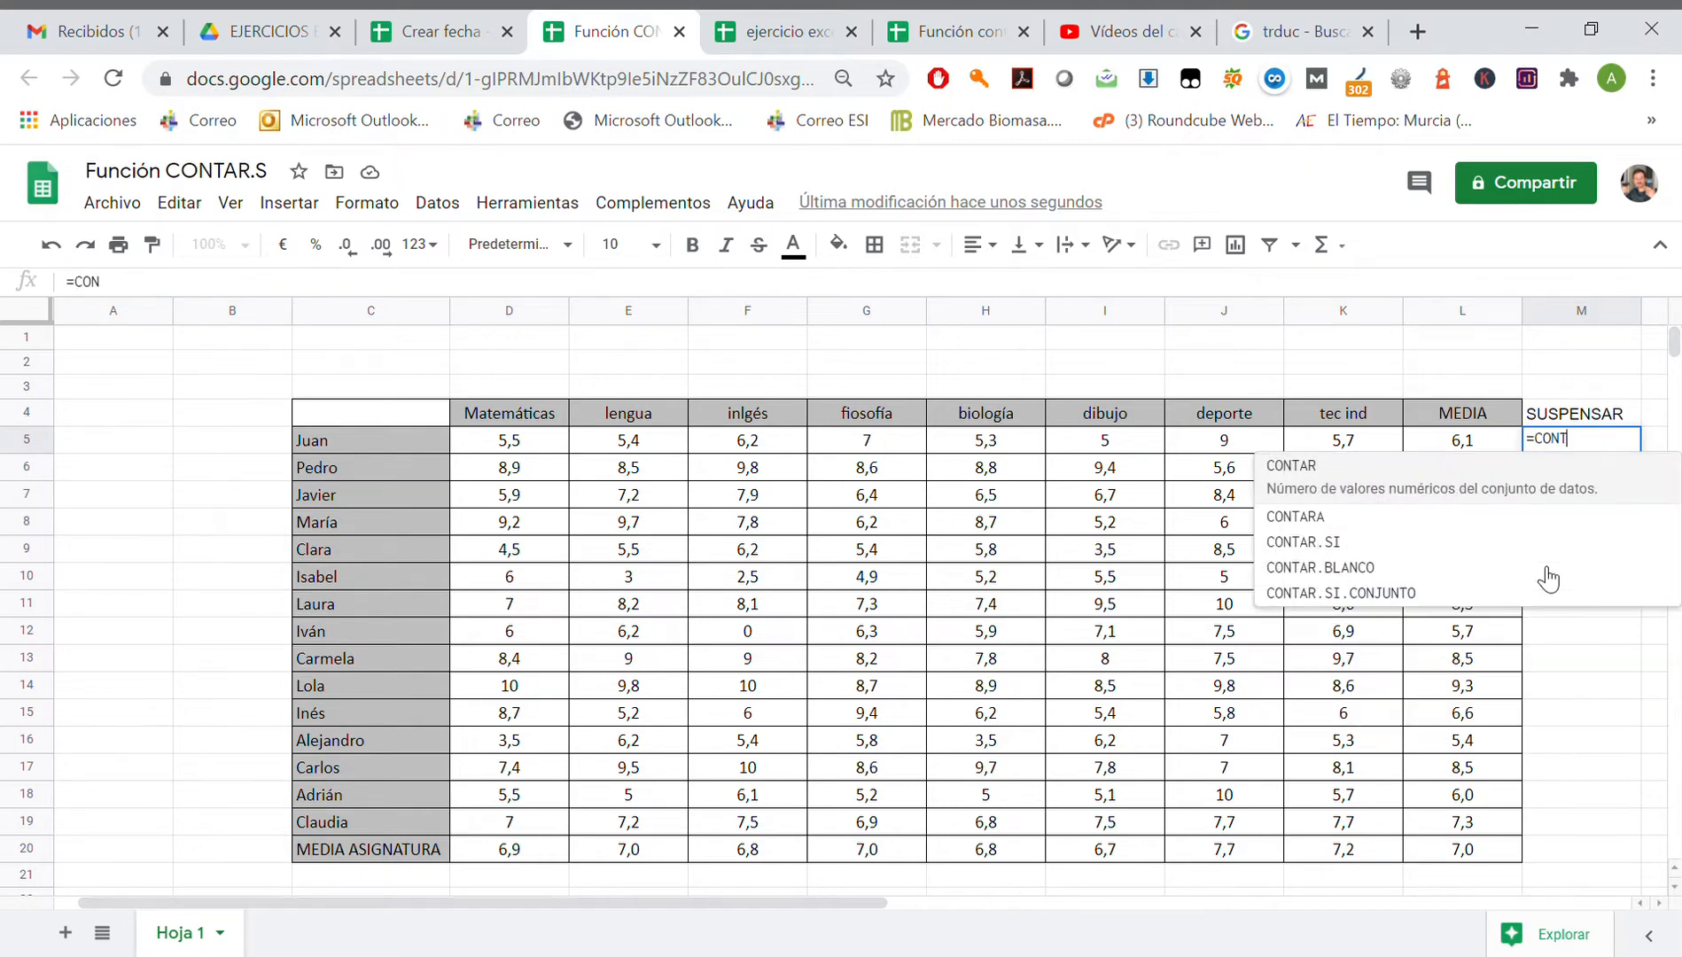
type("AR")
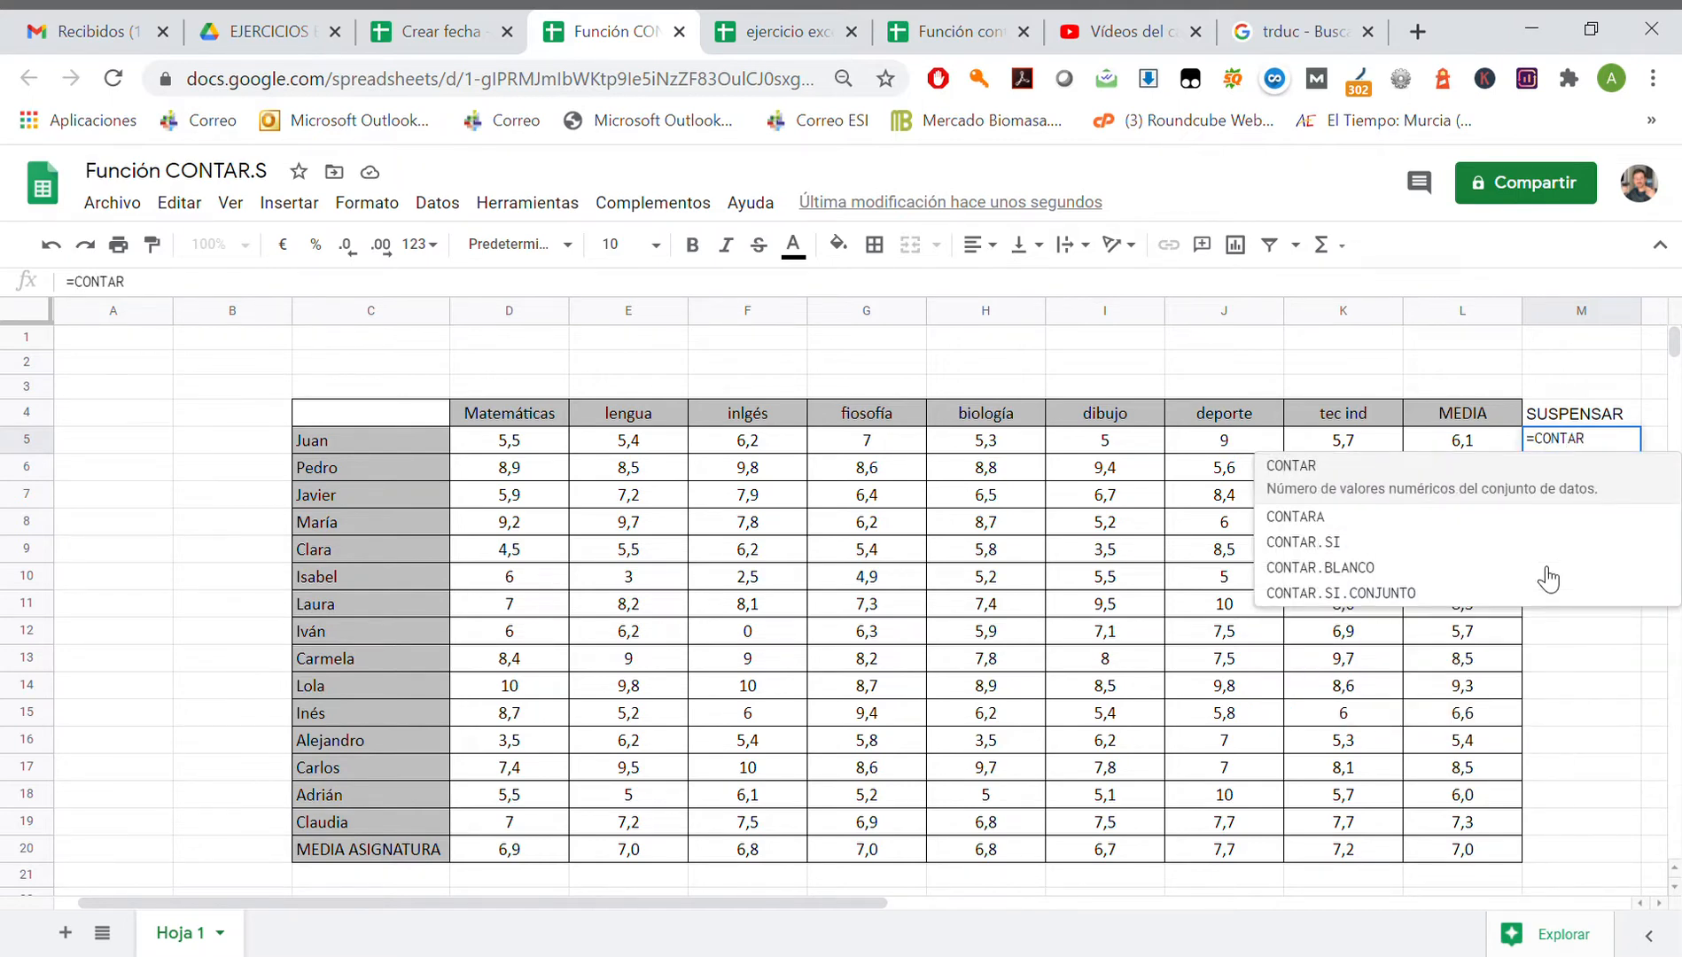
type(".")
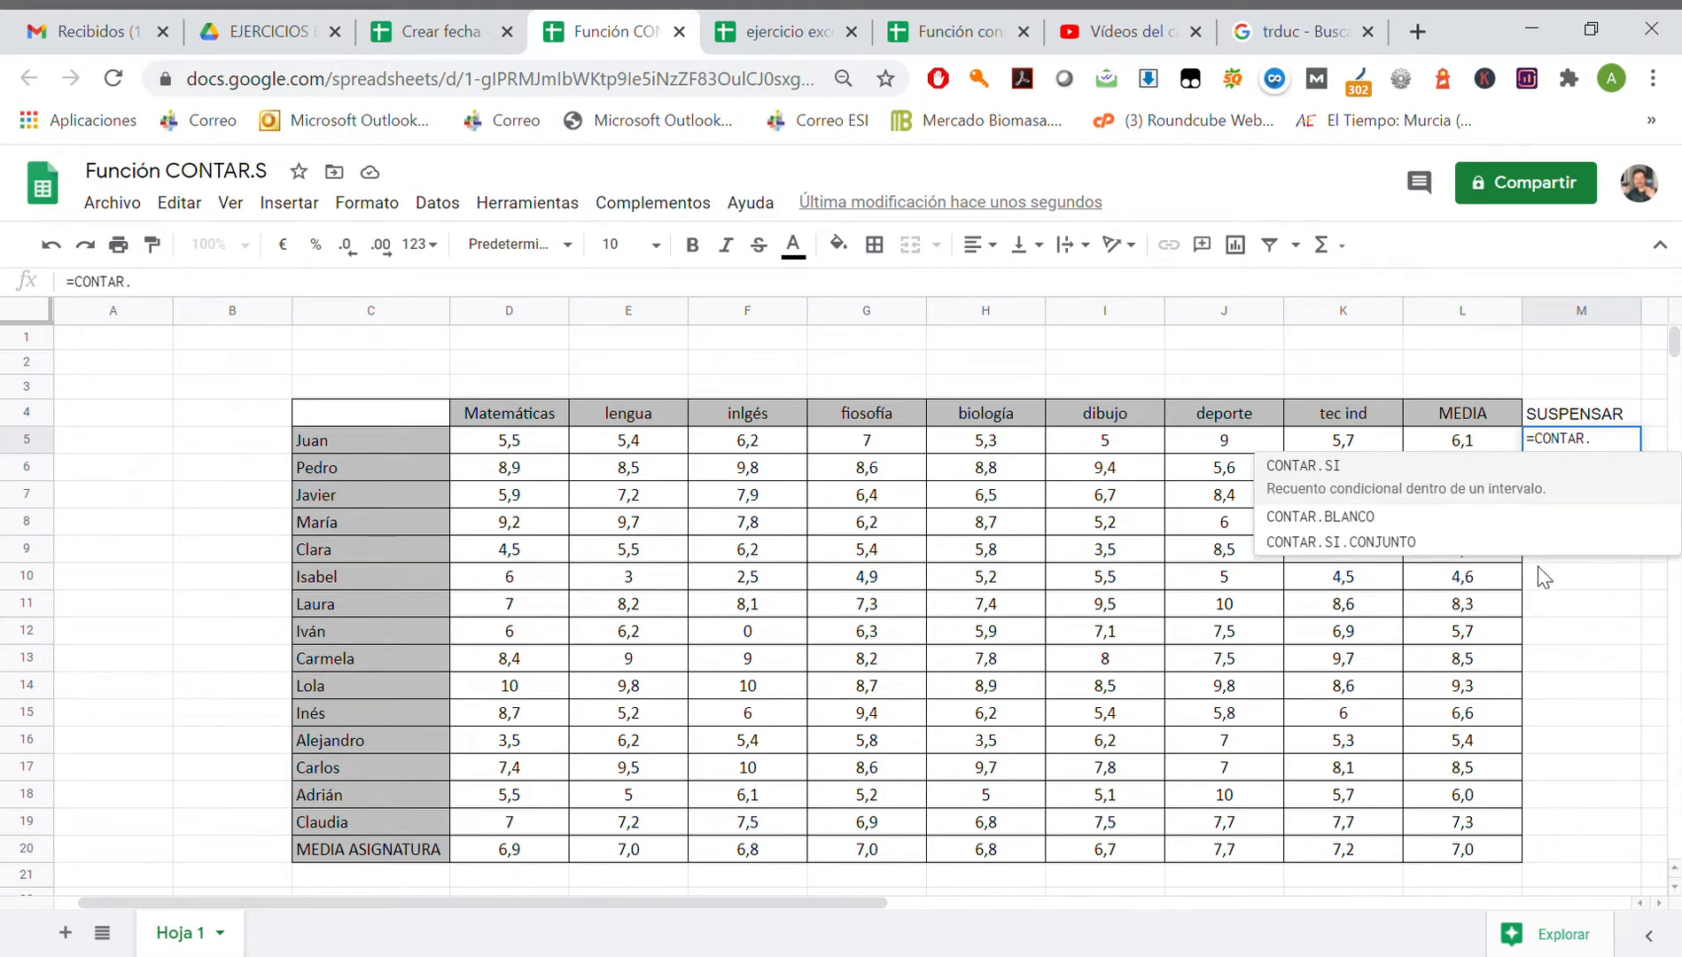
type("SI")
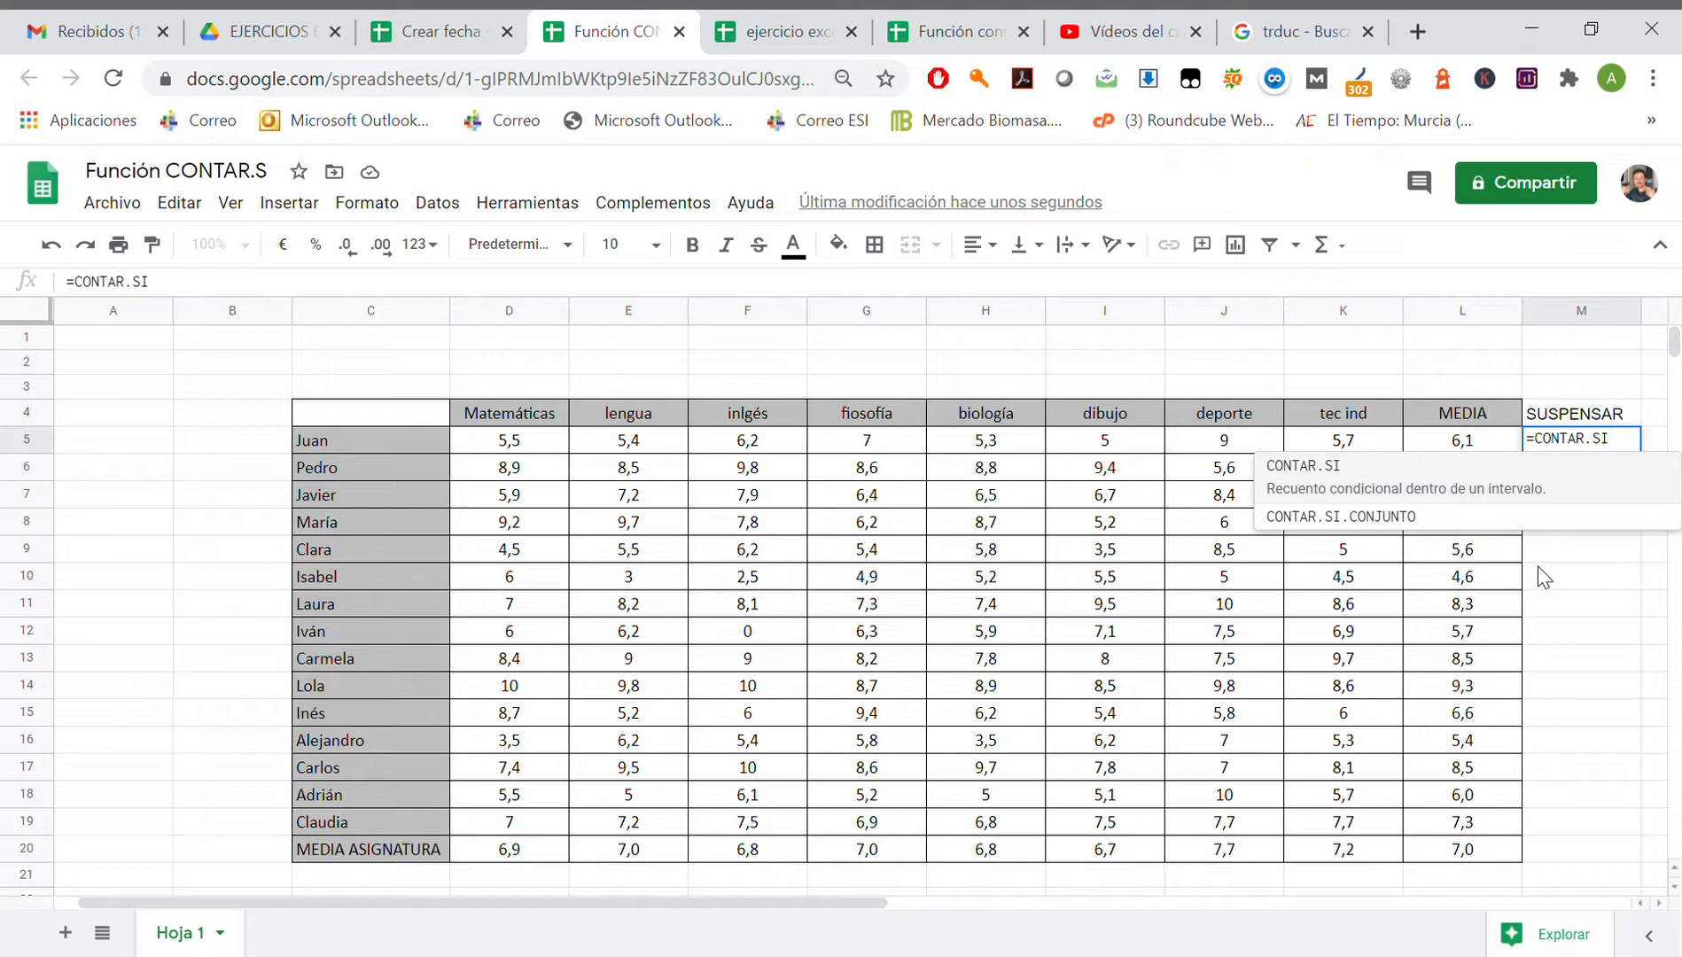
type("(")
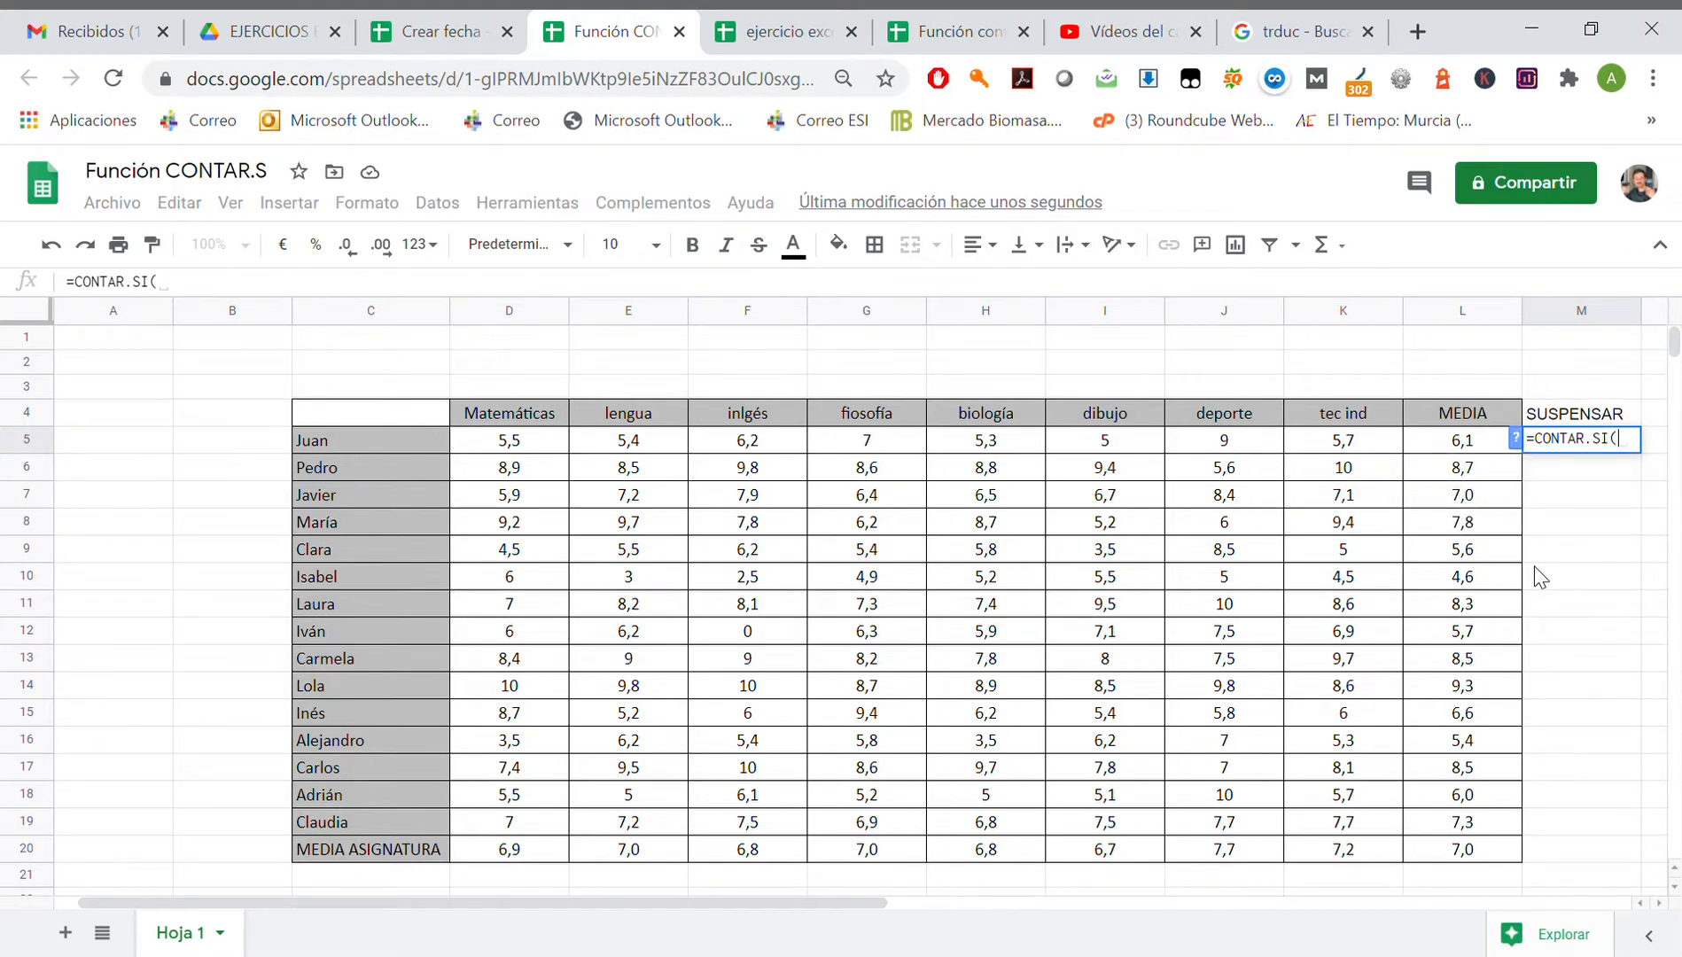
mouse_move(598, 447)
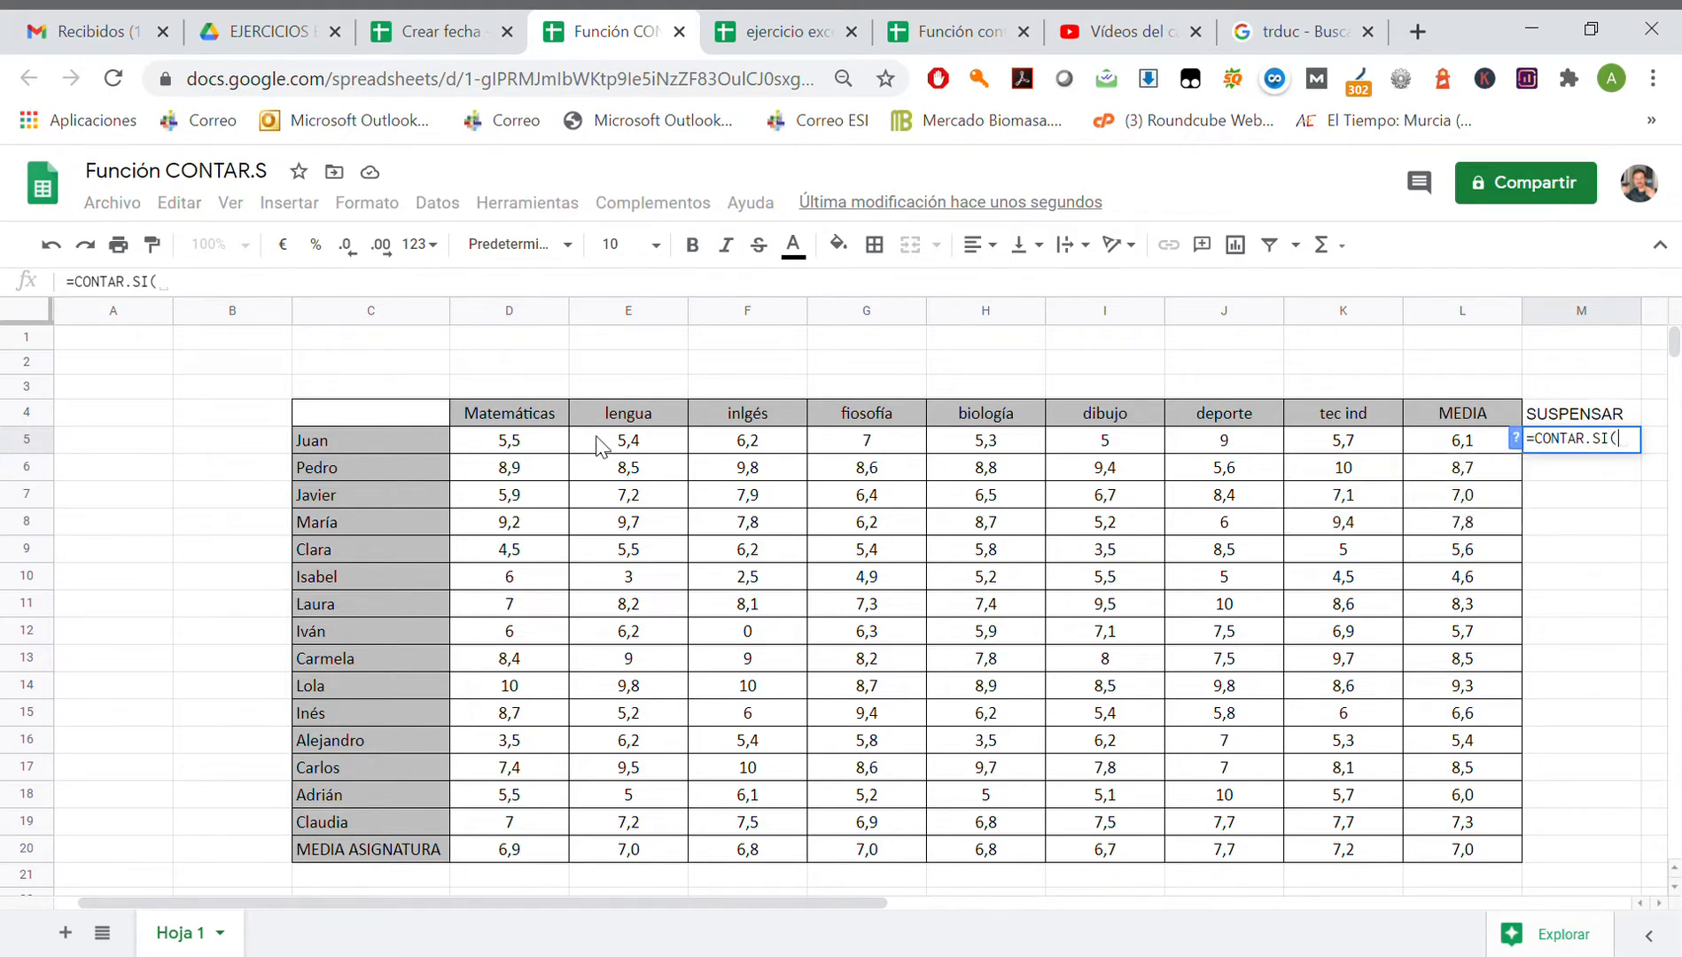
left_click(508, 440)
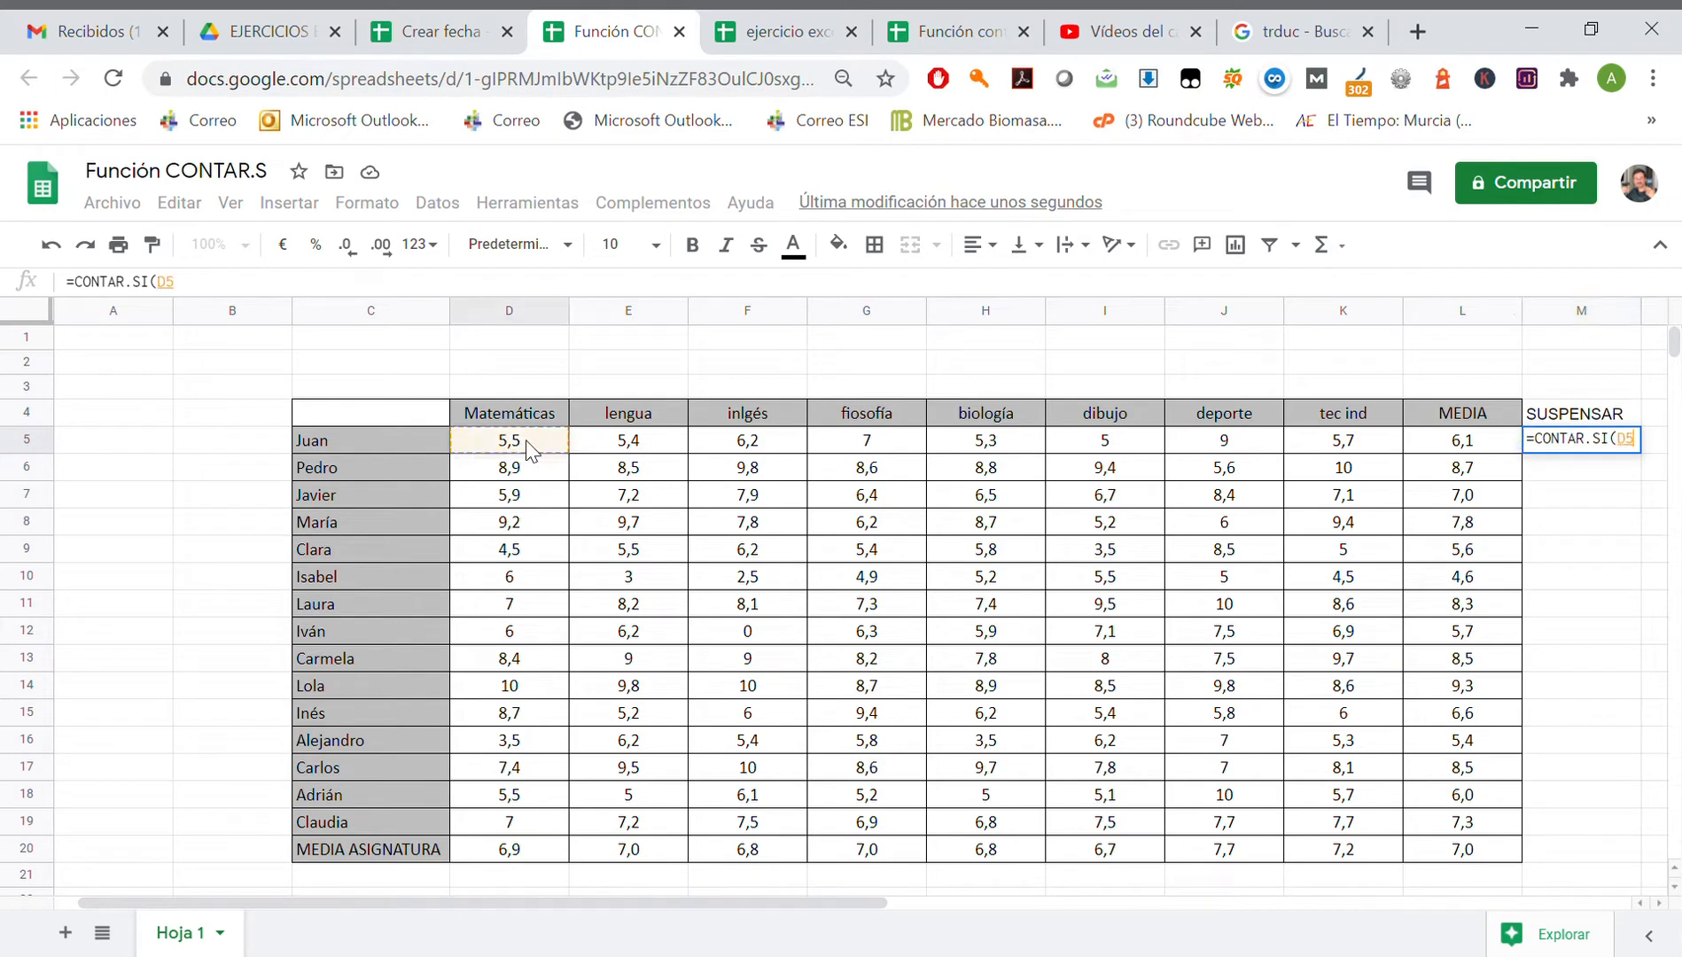
left_click_drag(508, 440, 1341, 440)
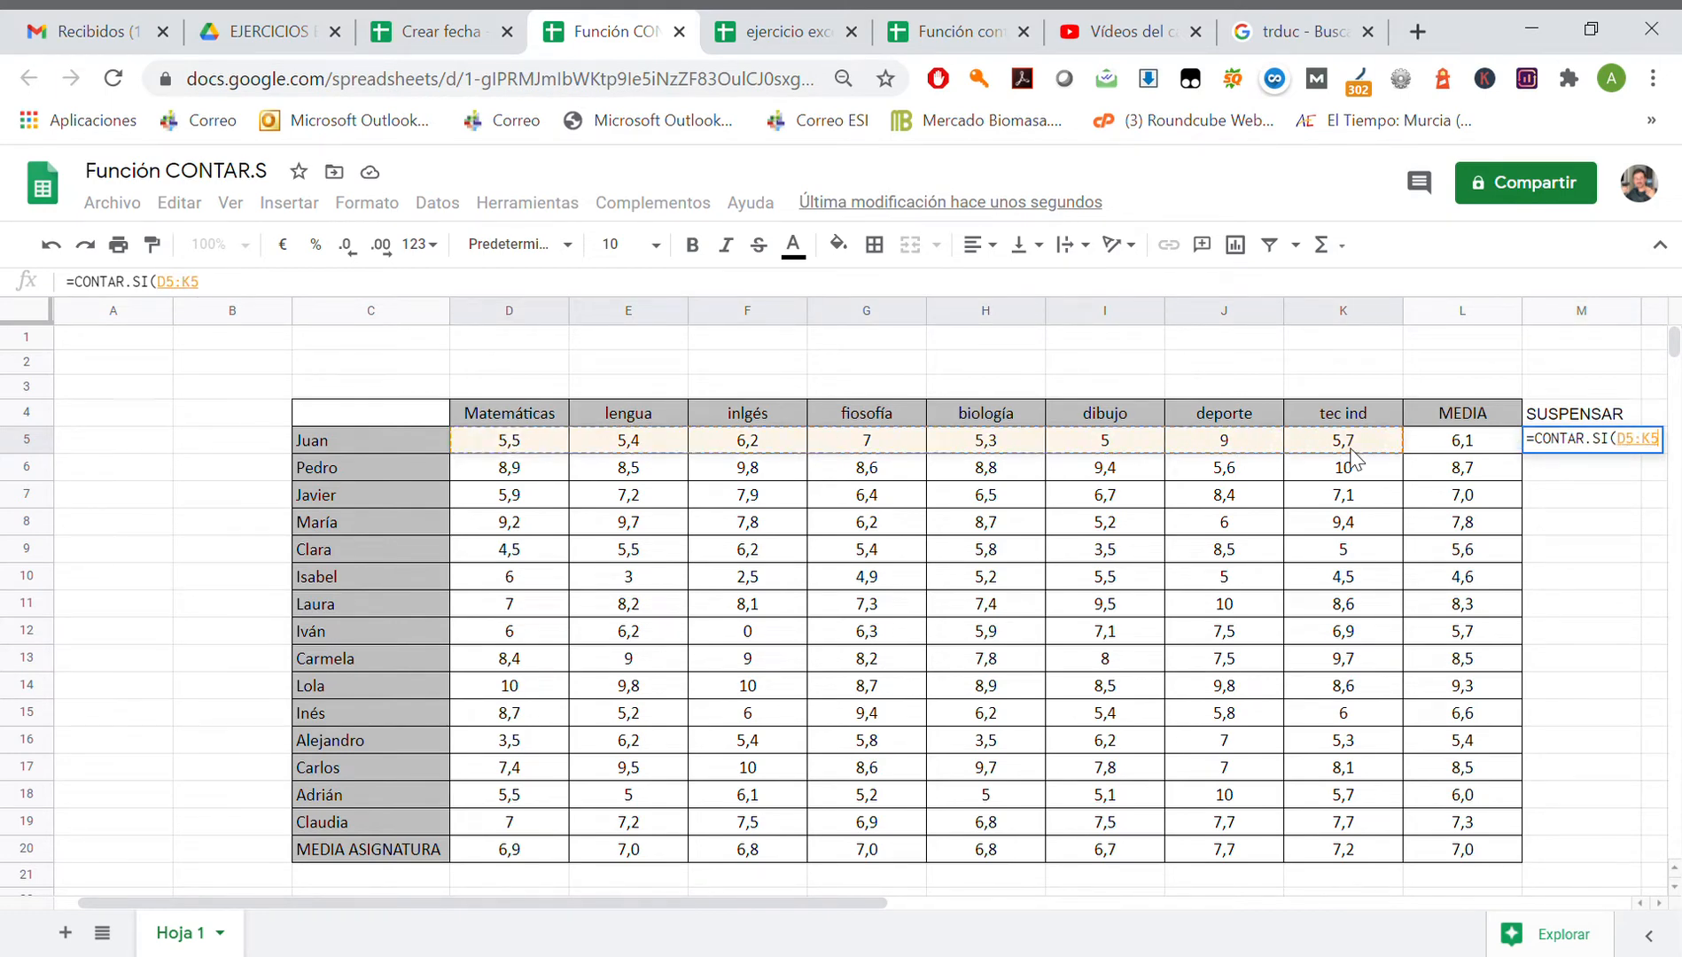
type(";\"")
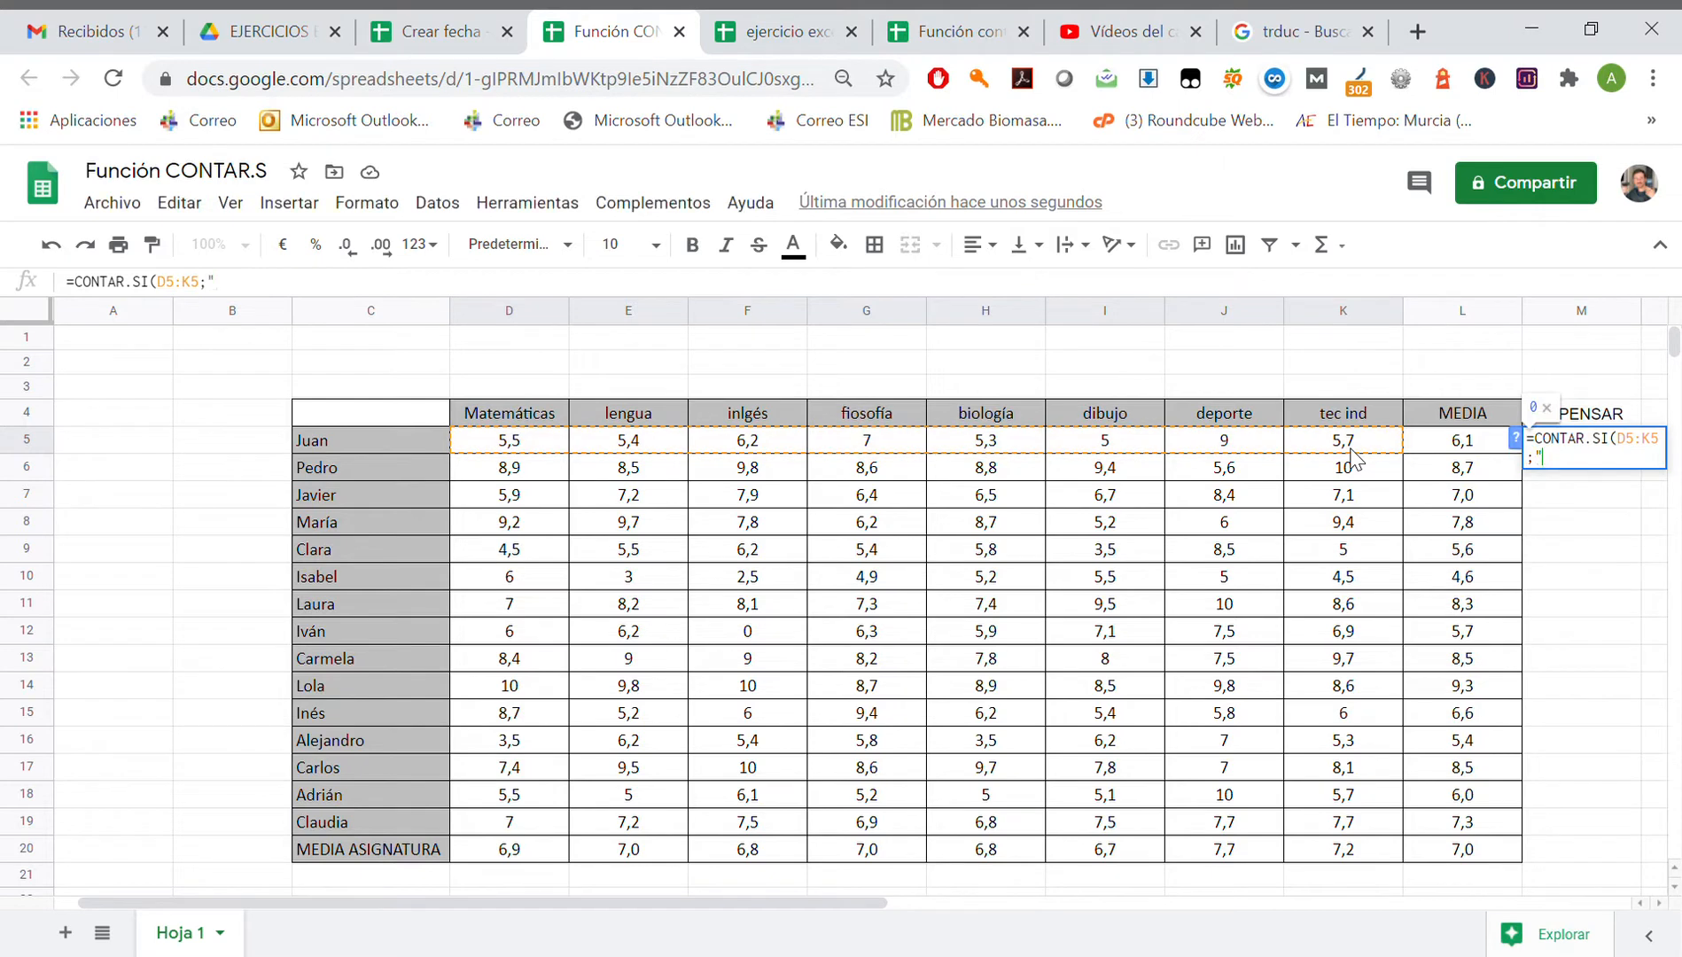
type("<")
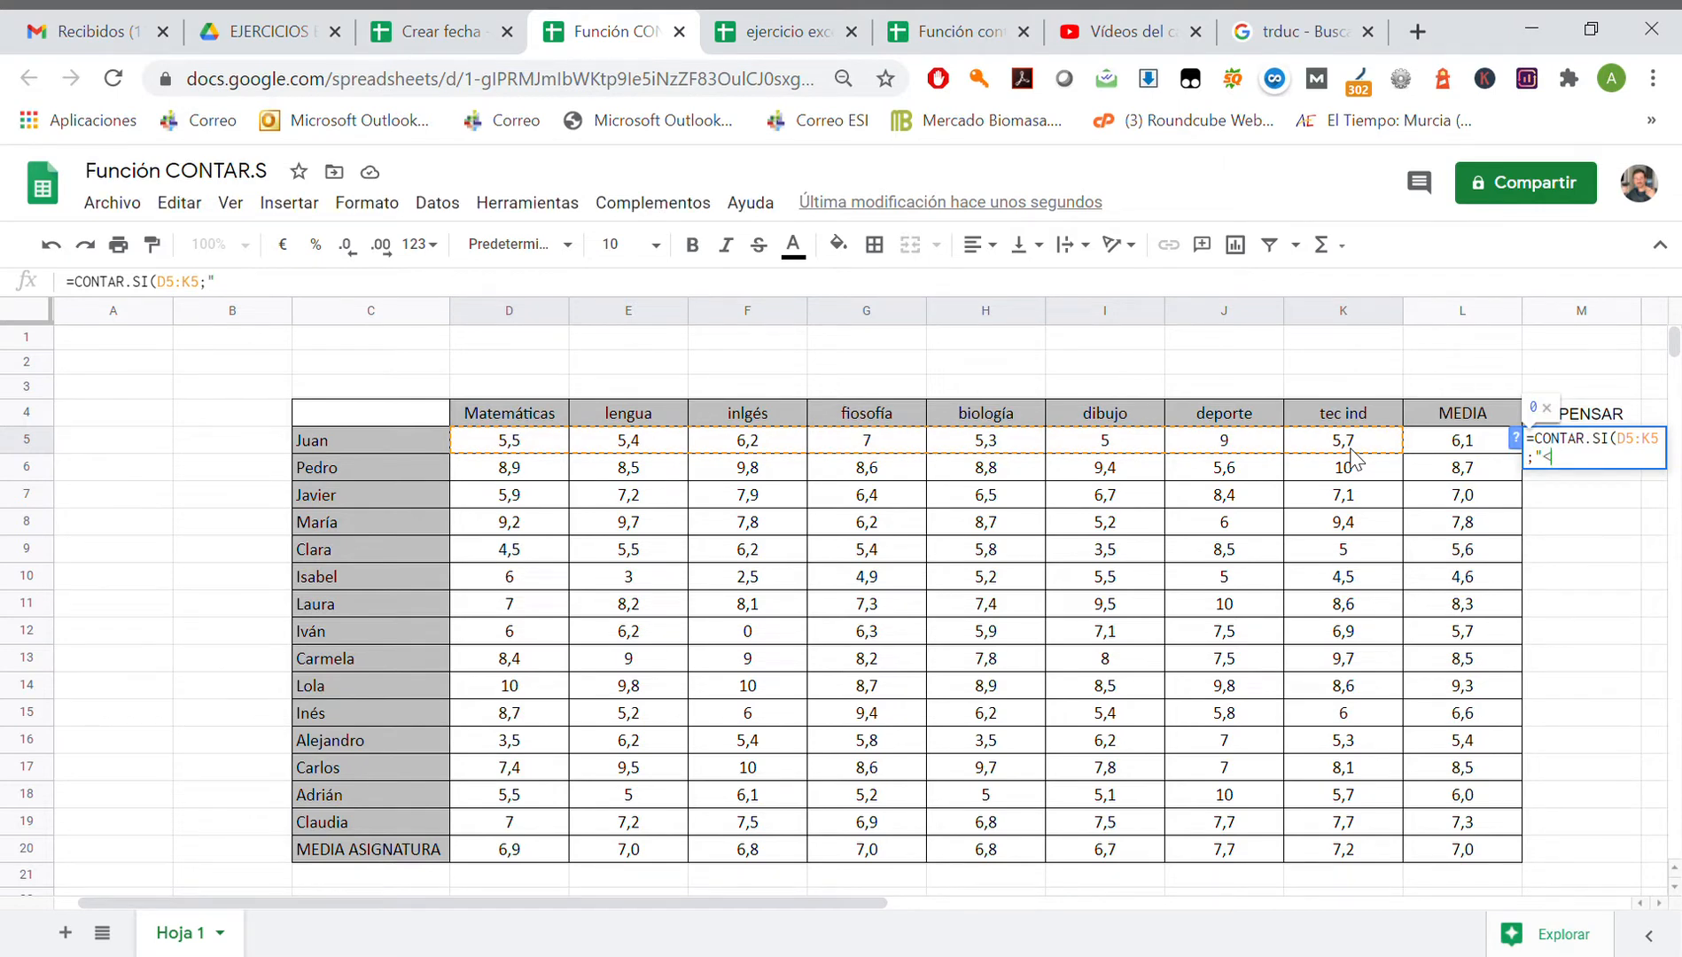
type("<5")
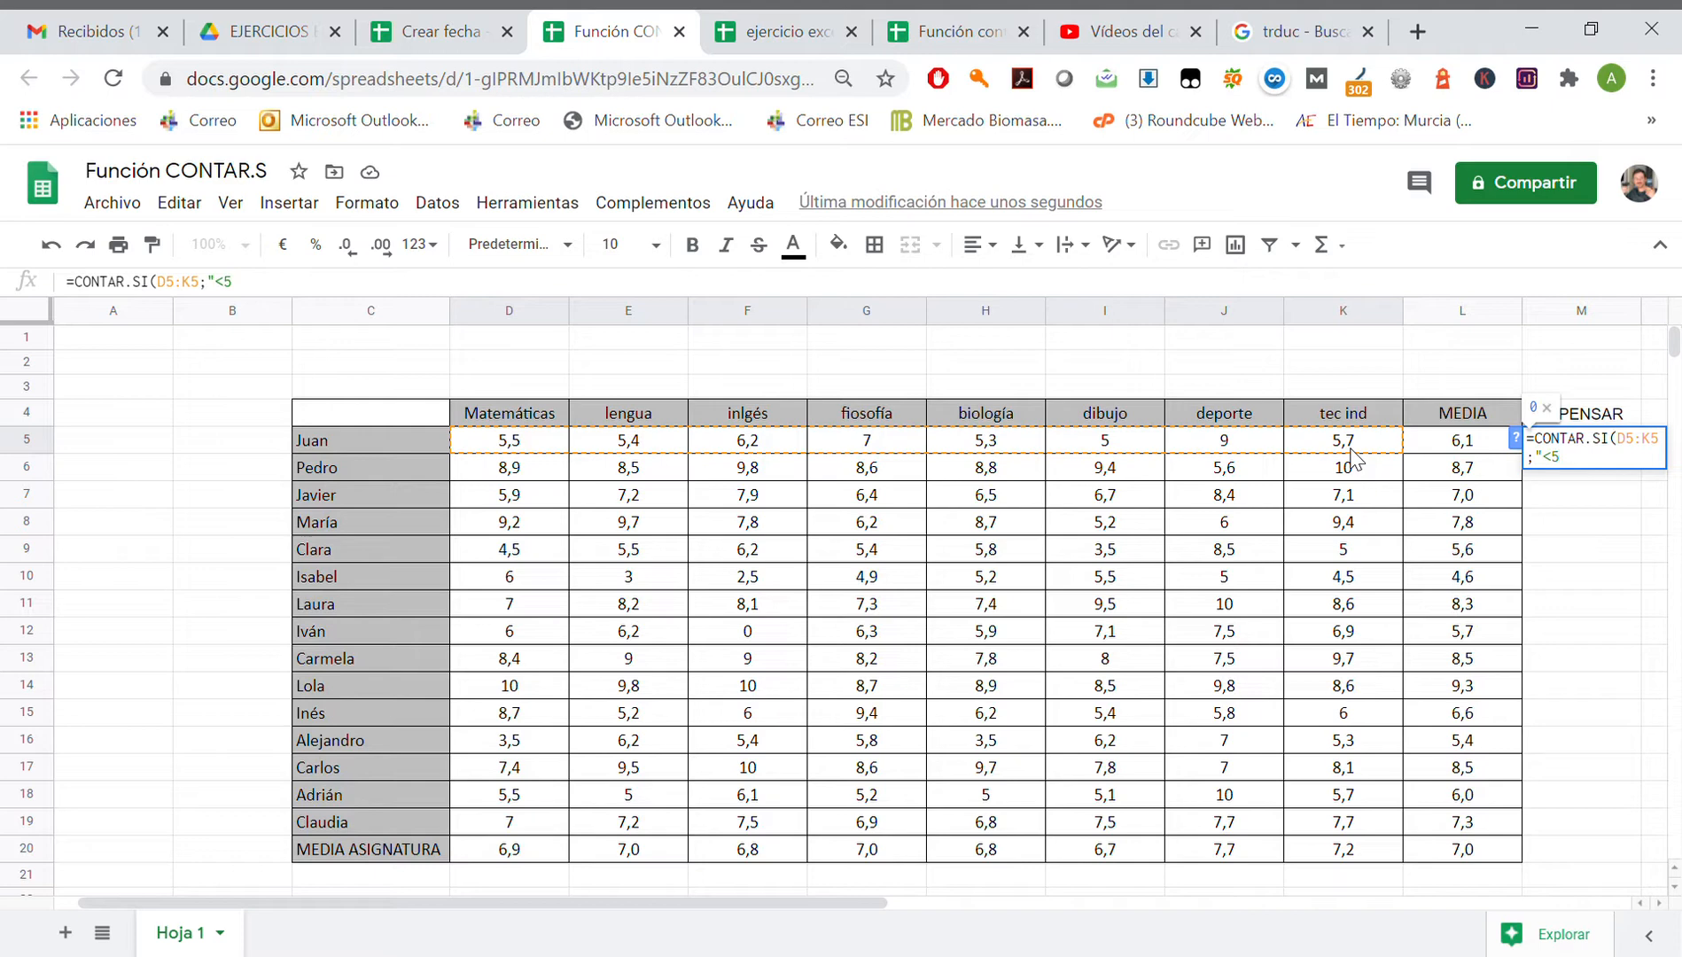
key("Enter")
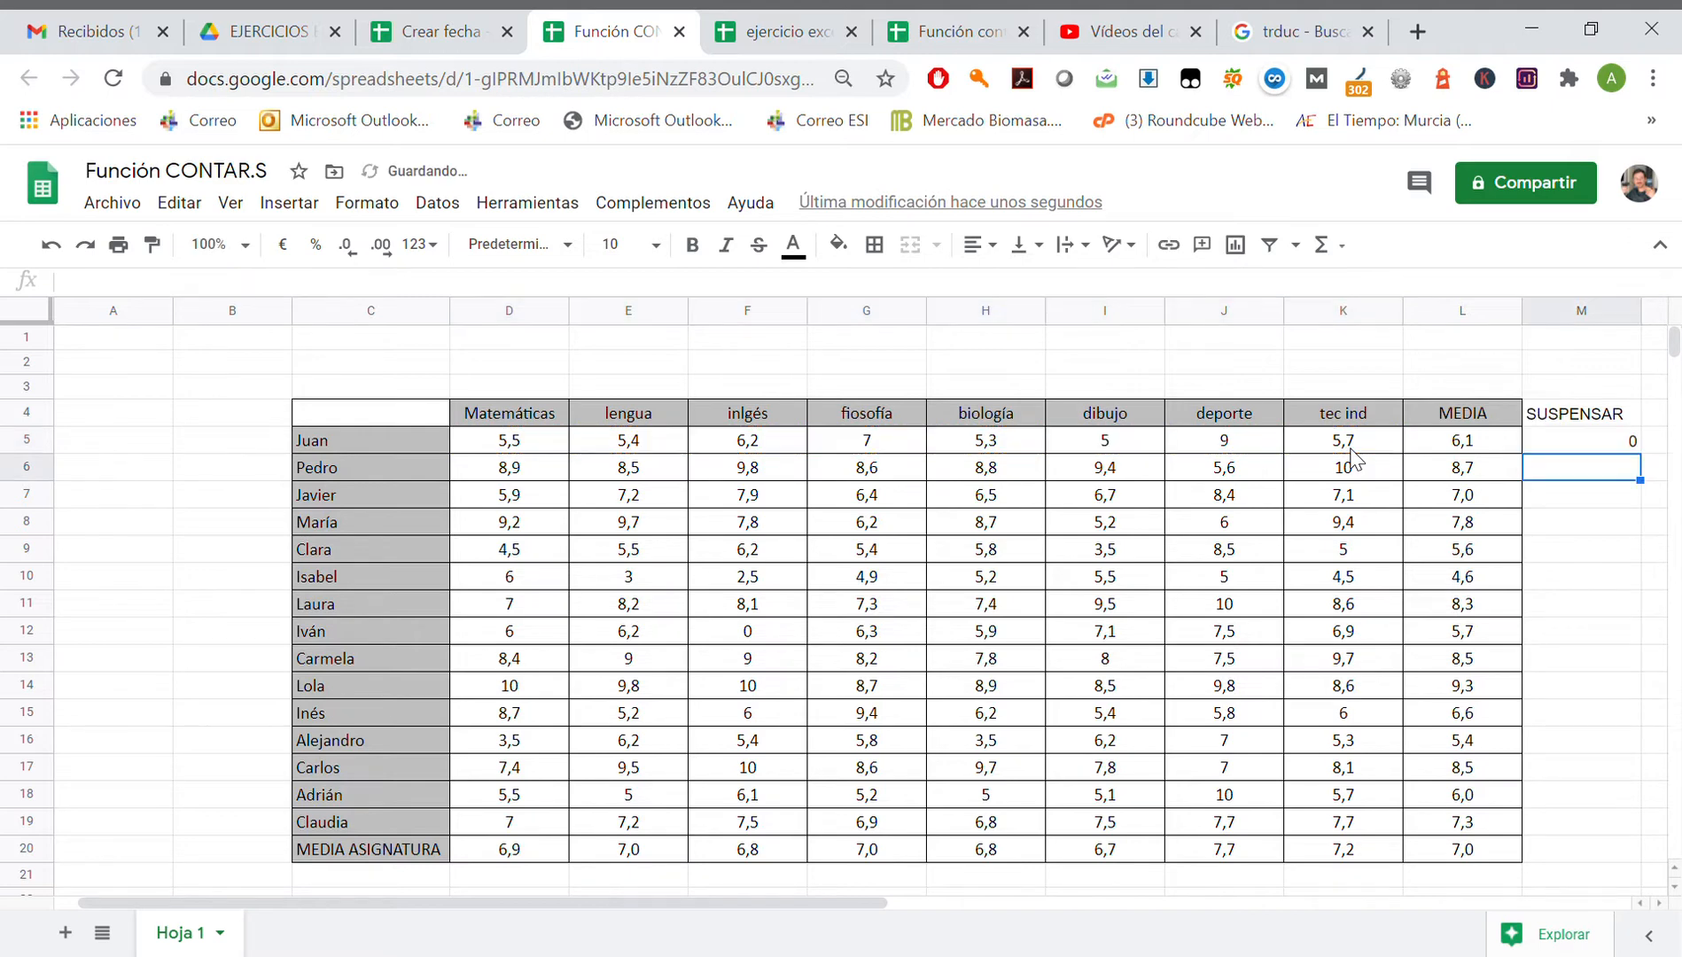
mouse_move(1594, 439)
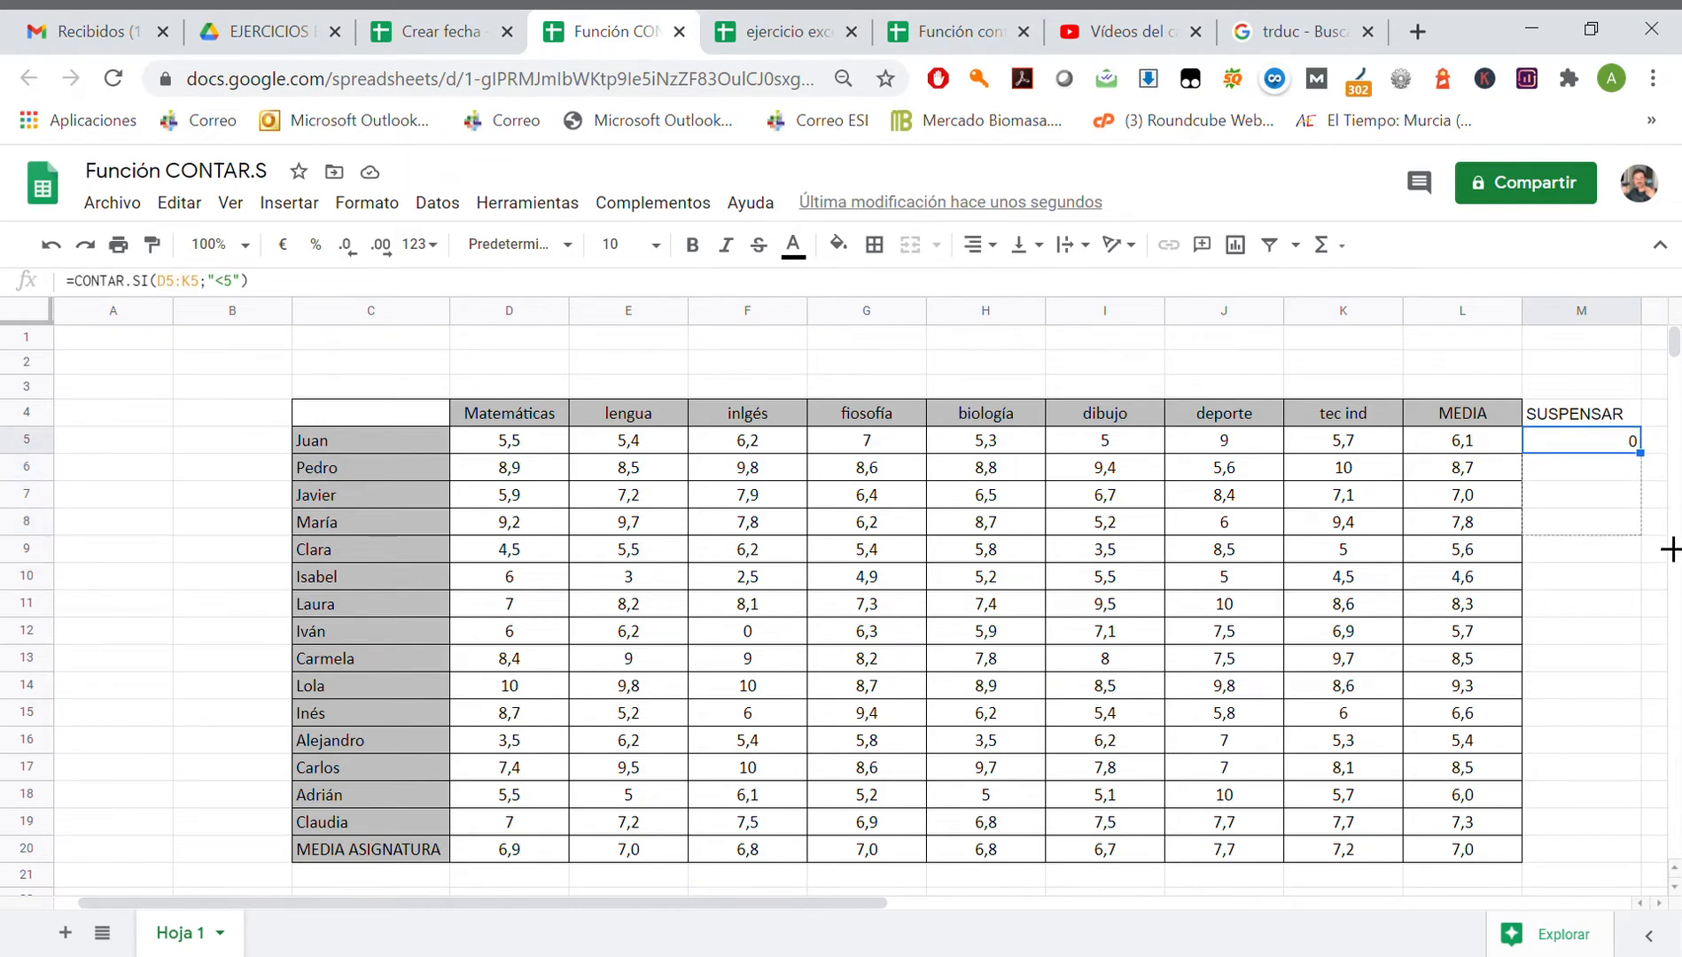
left_click_drag(1606, 439, 1606, 849)
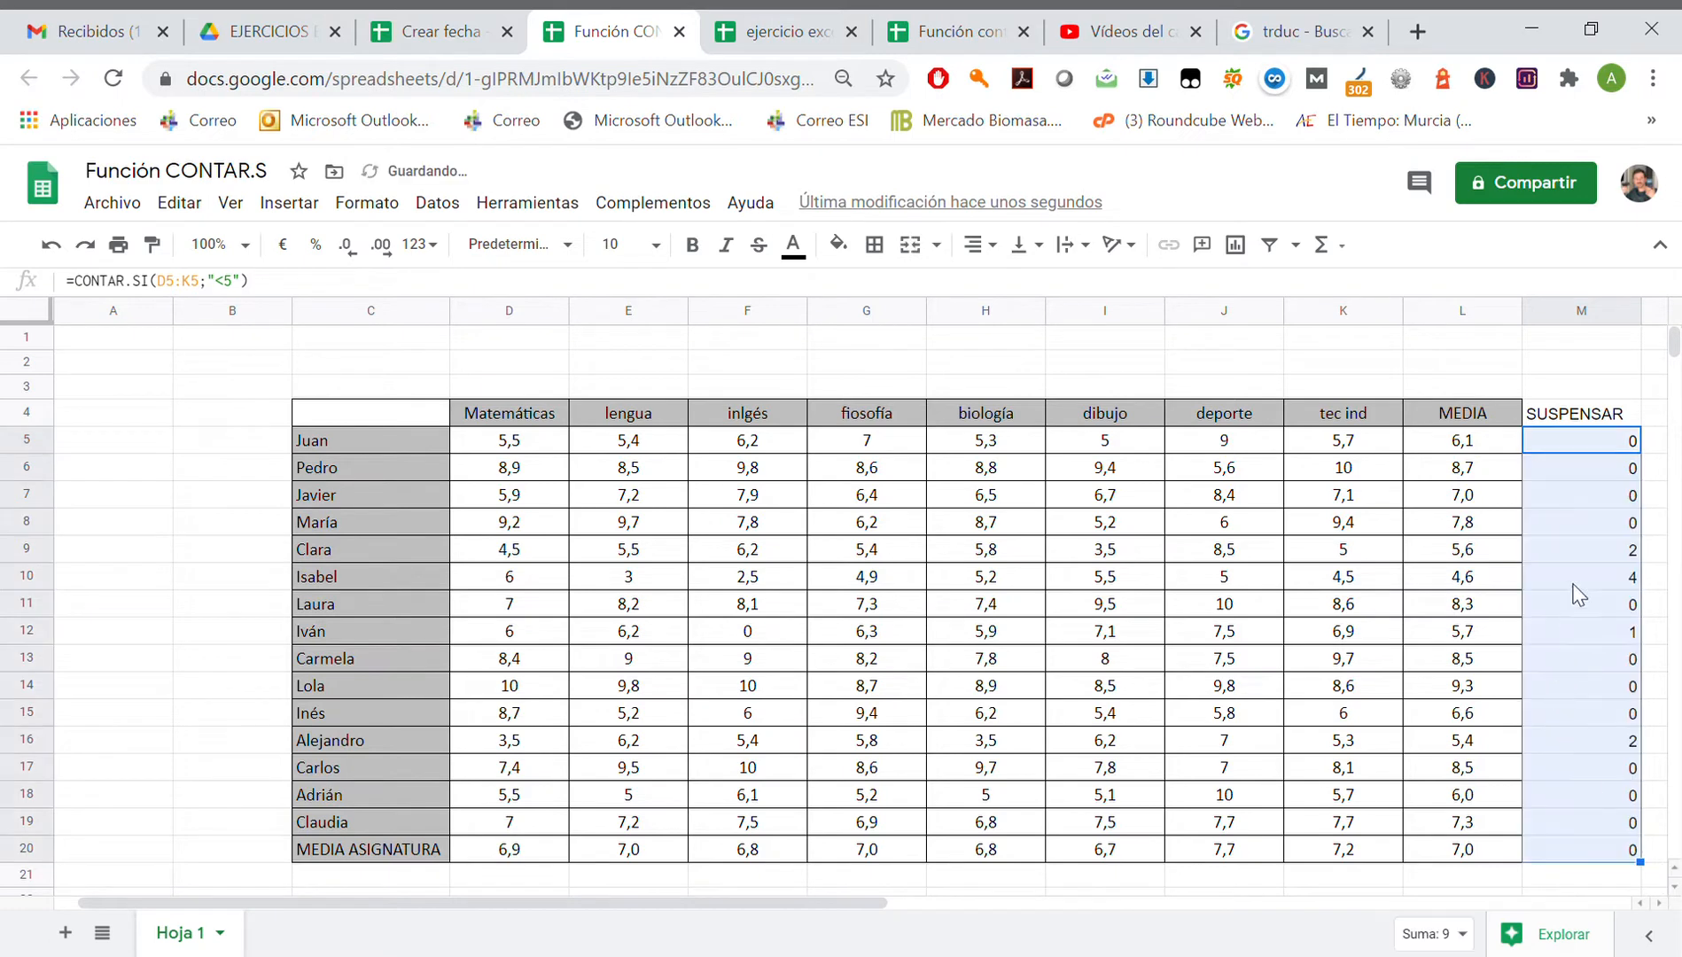
left_click(1581, 550)
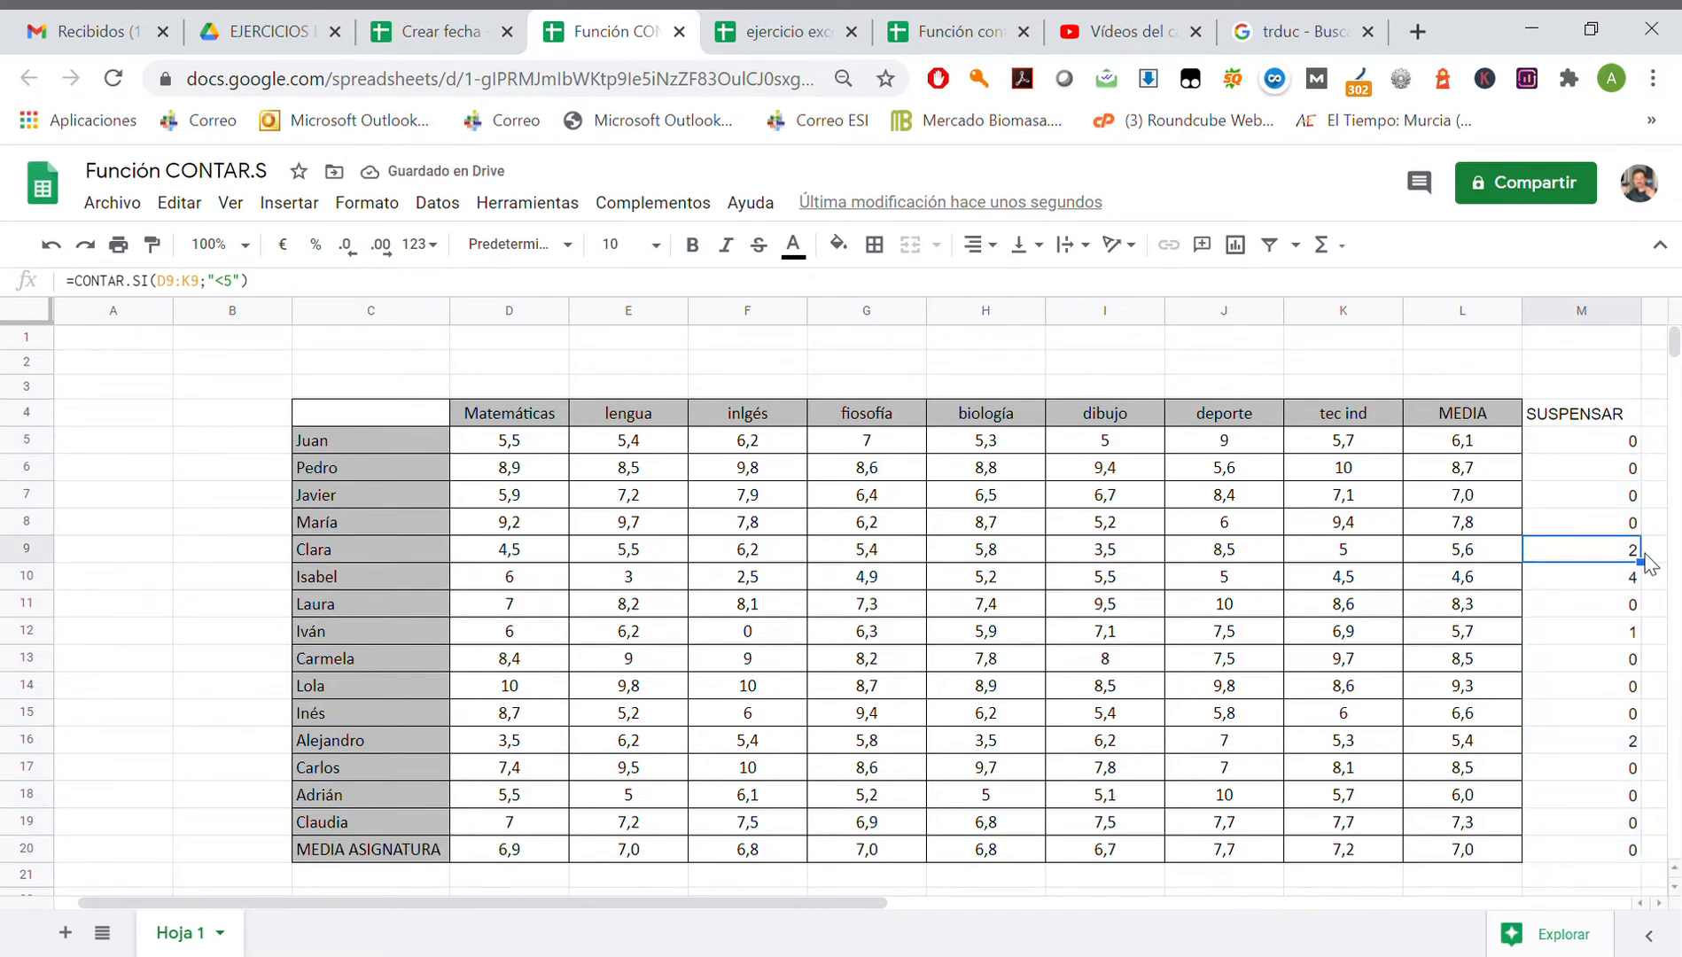
left_click(508, 549)
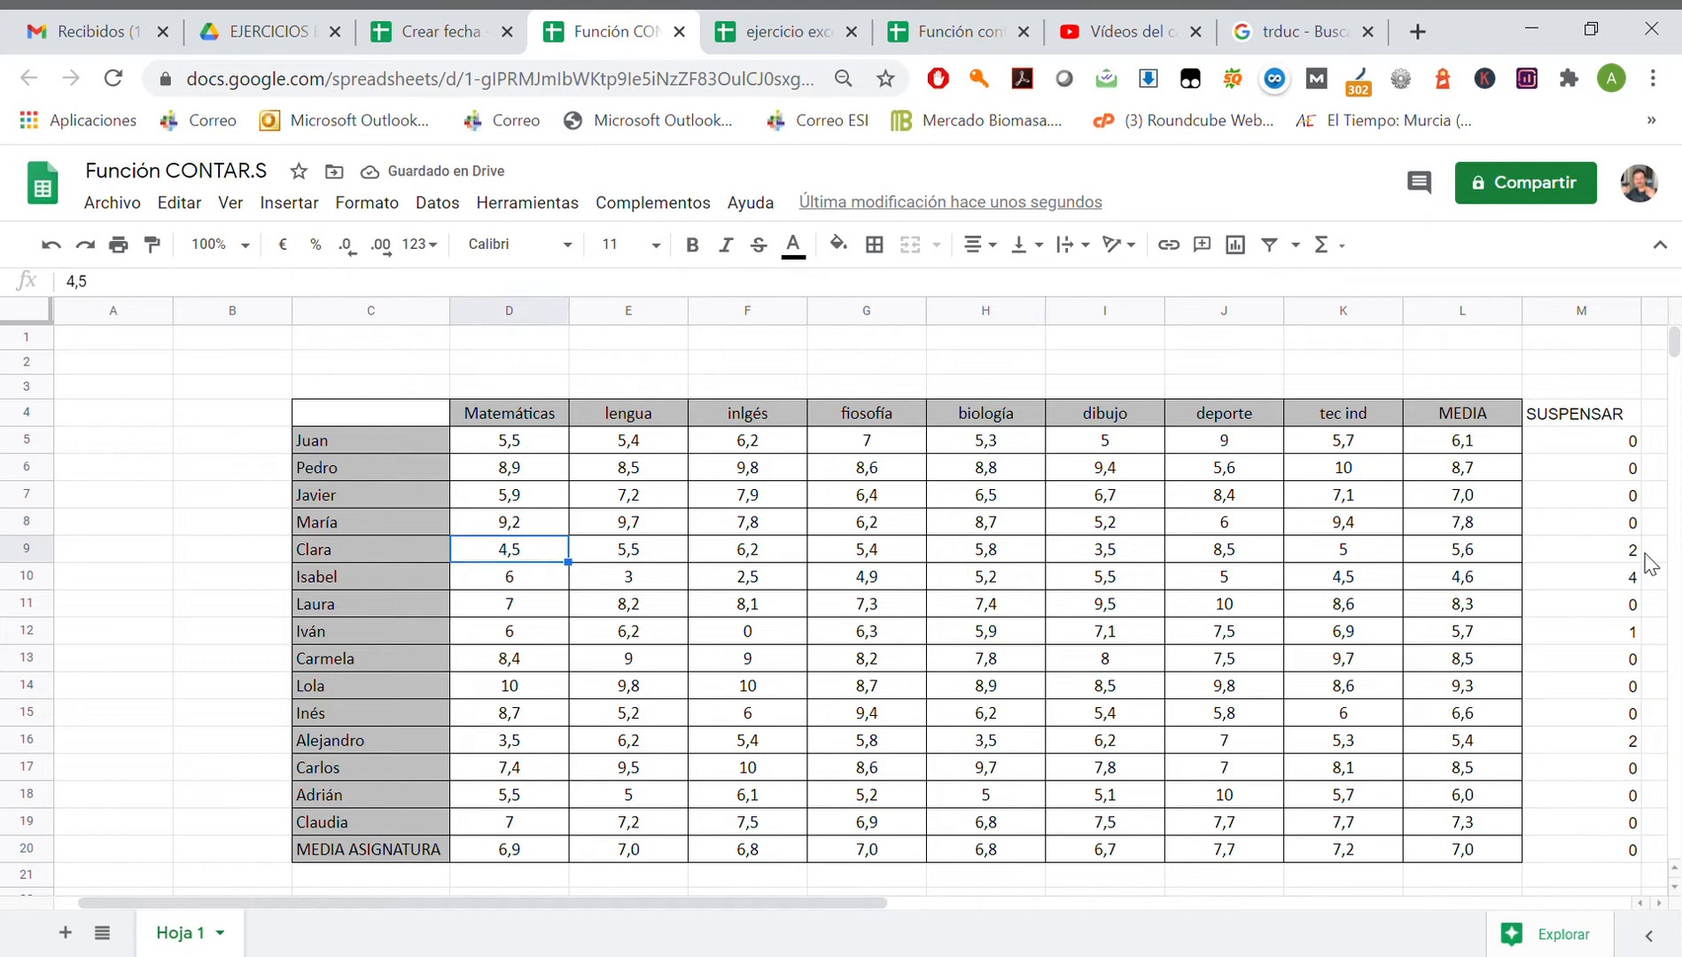
left_click(1222, 550)
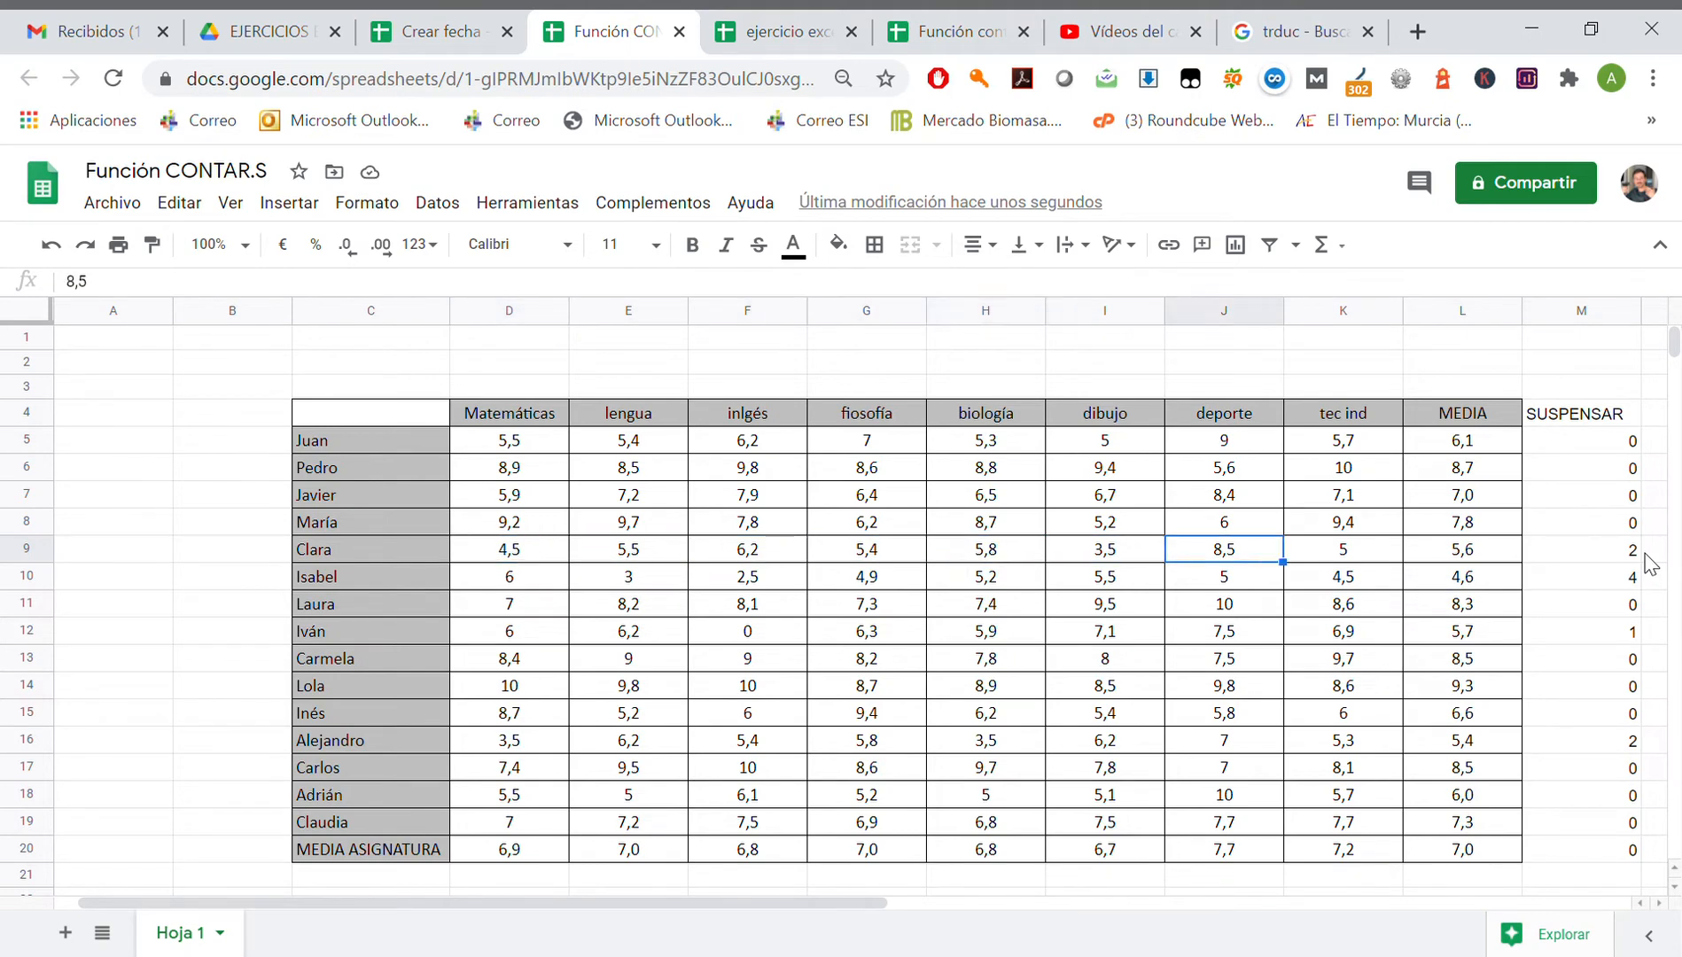
left_click(1581, 550)
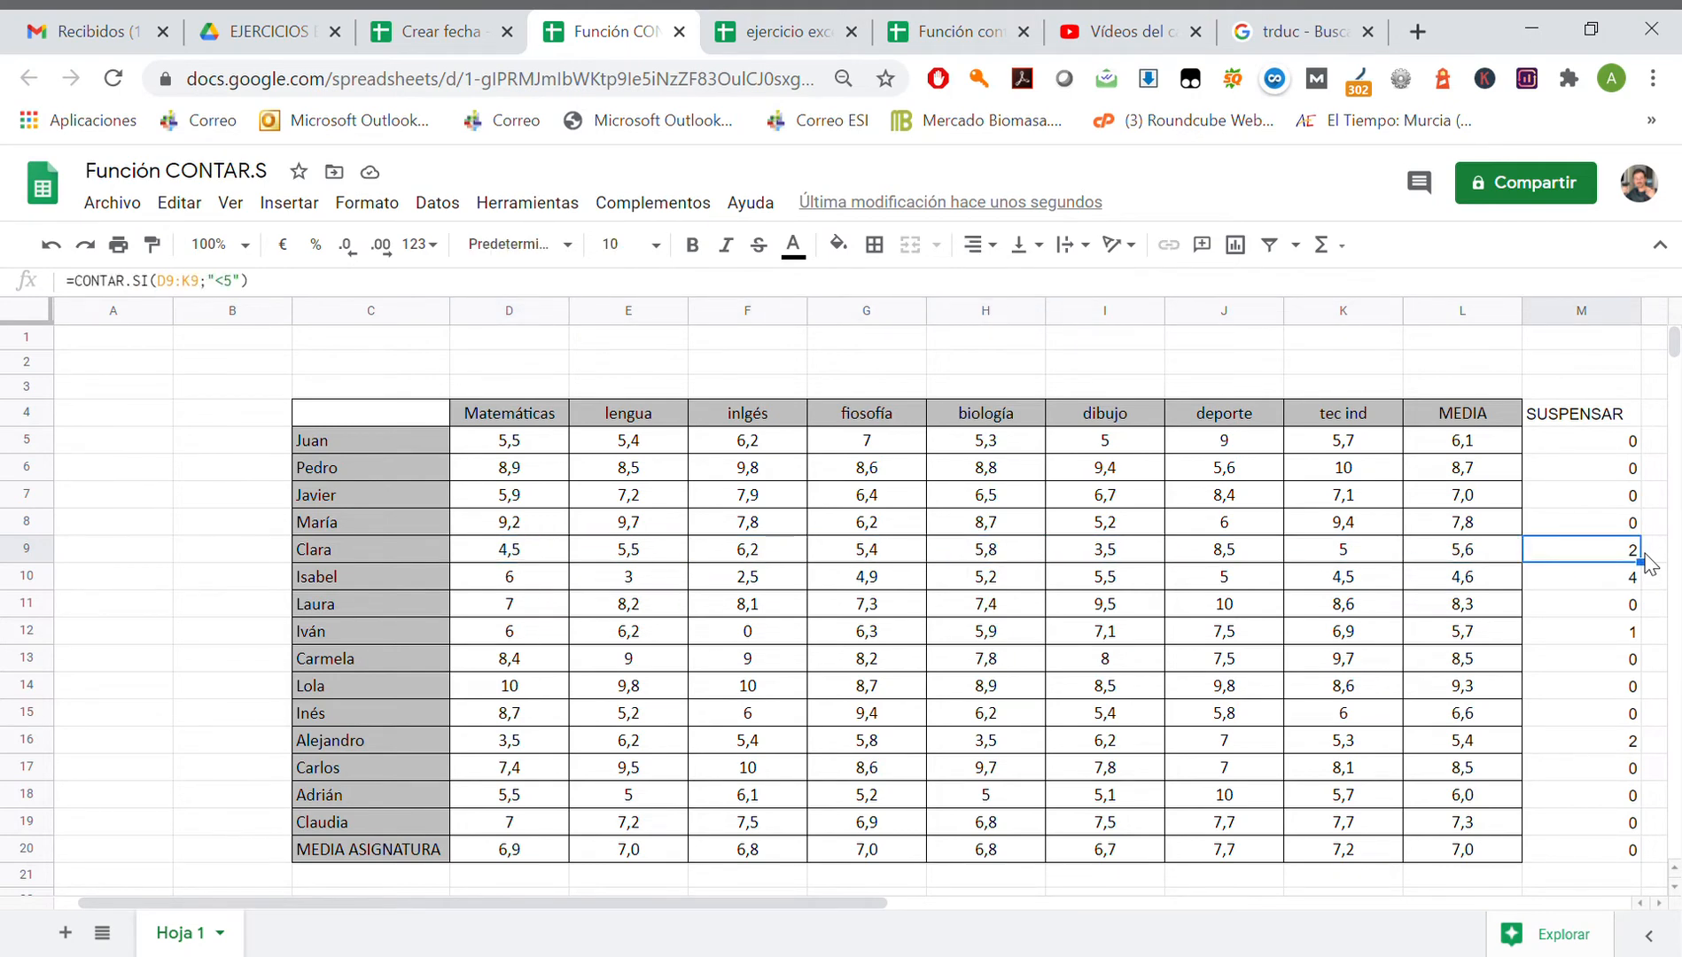
left_click(509, 522)
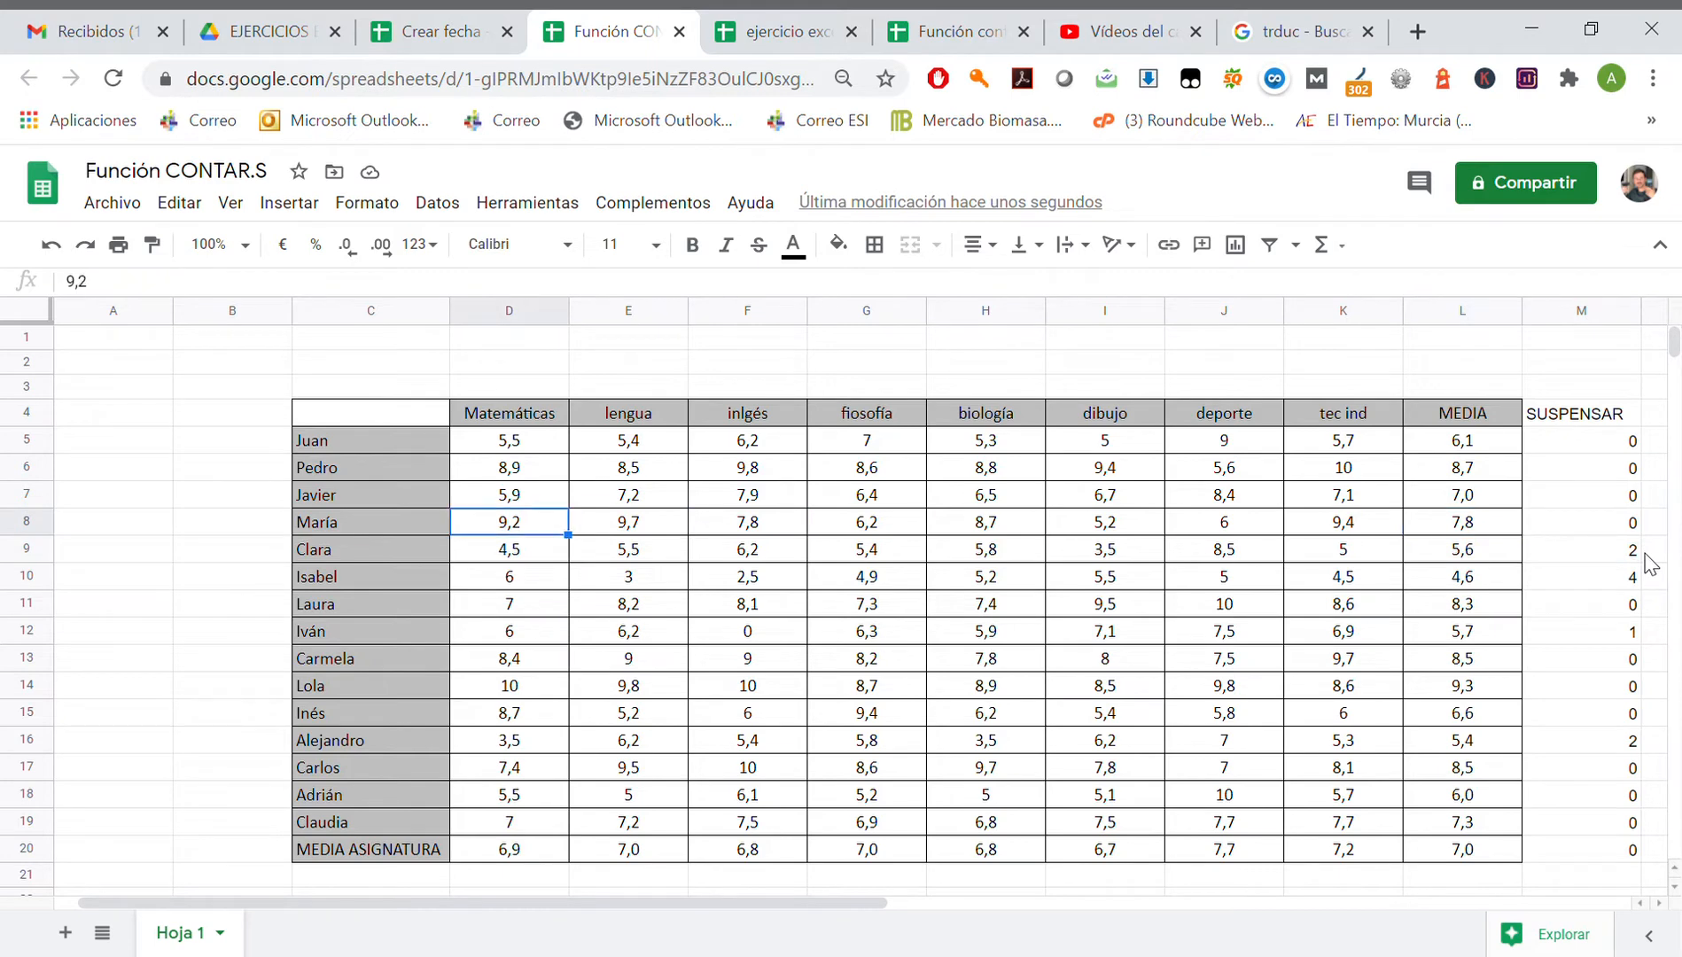
left_click(746, 631)
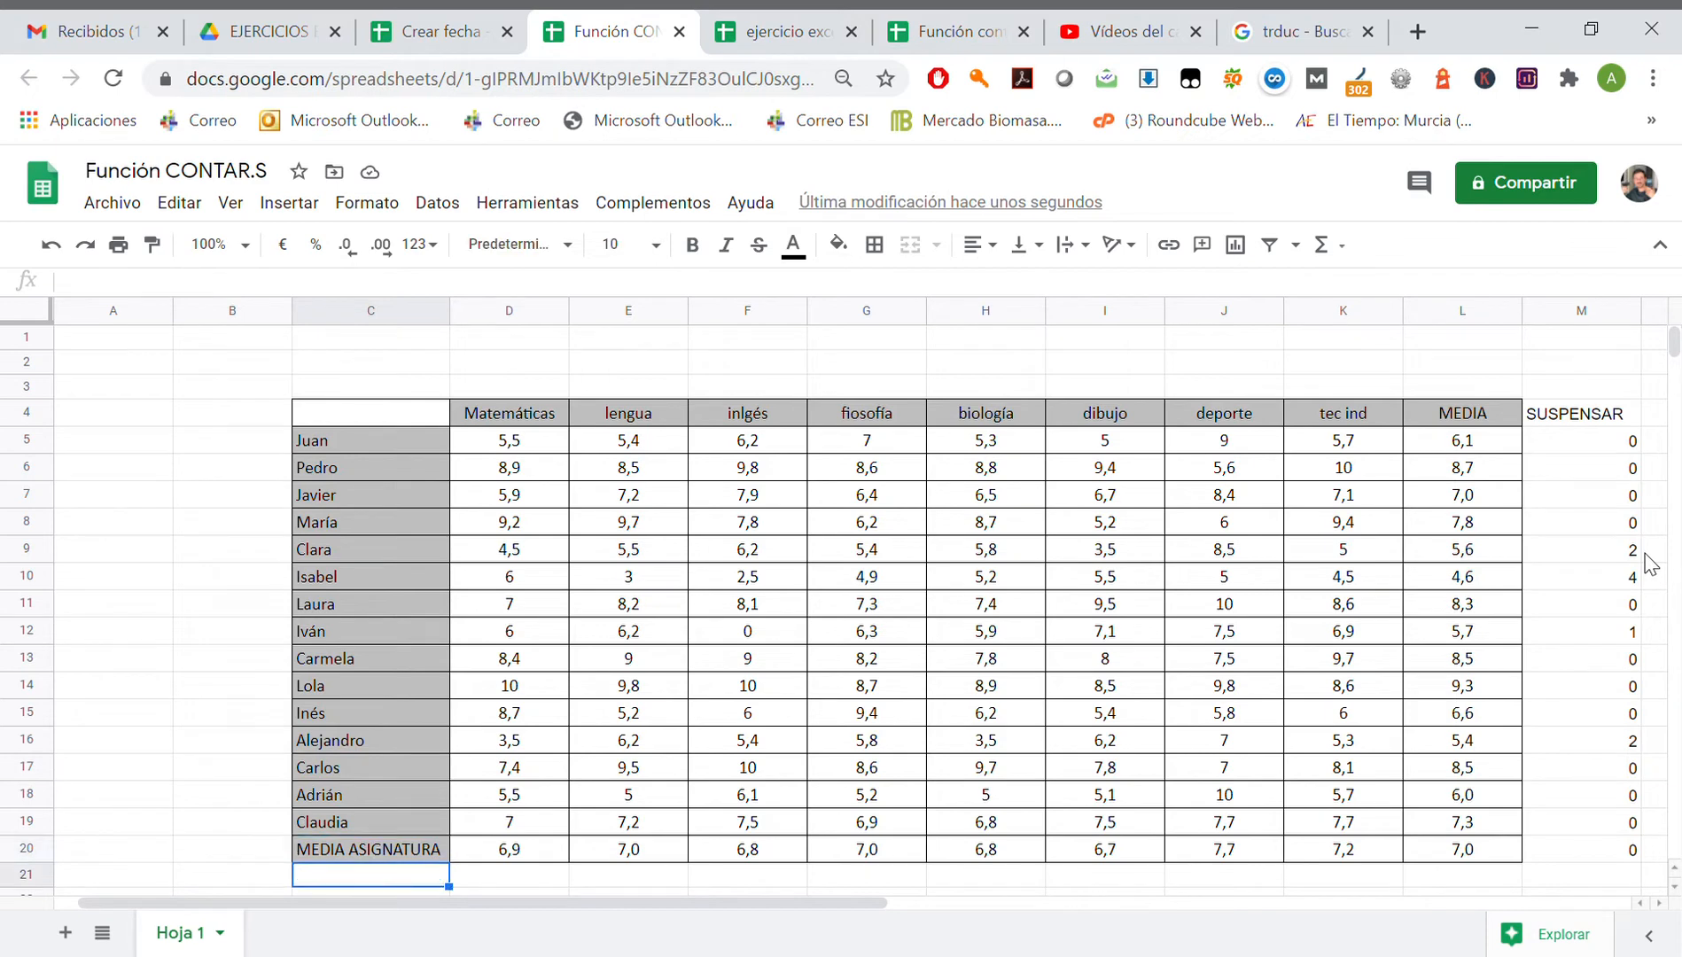
Step: Label C21 SUSPENDEN and enter =CONTAR.SI(D5:D19;"<5") in D21, giving 2
scroll("down", 3)
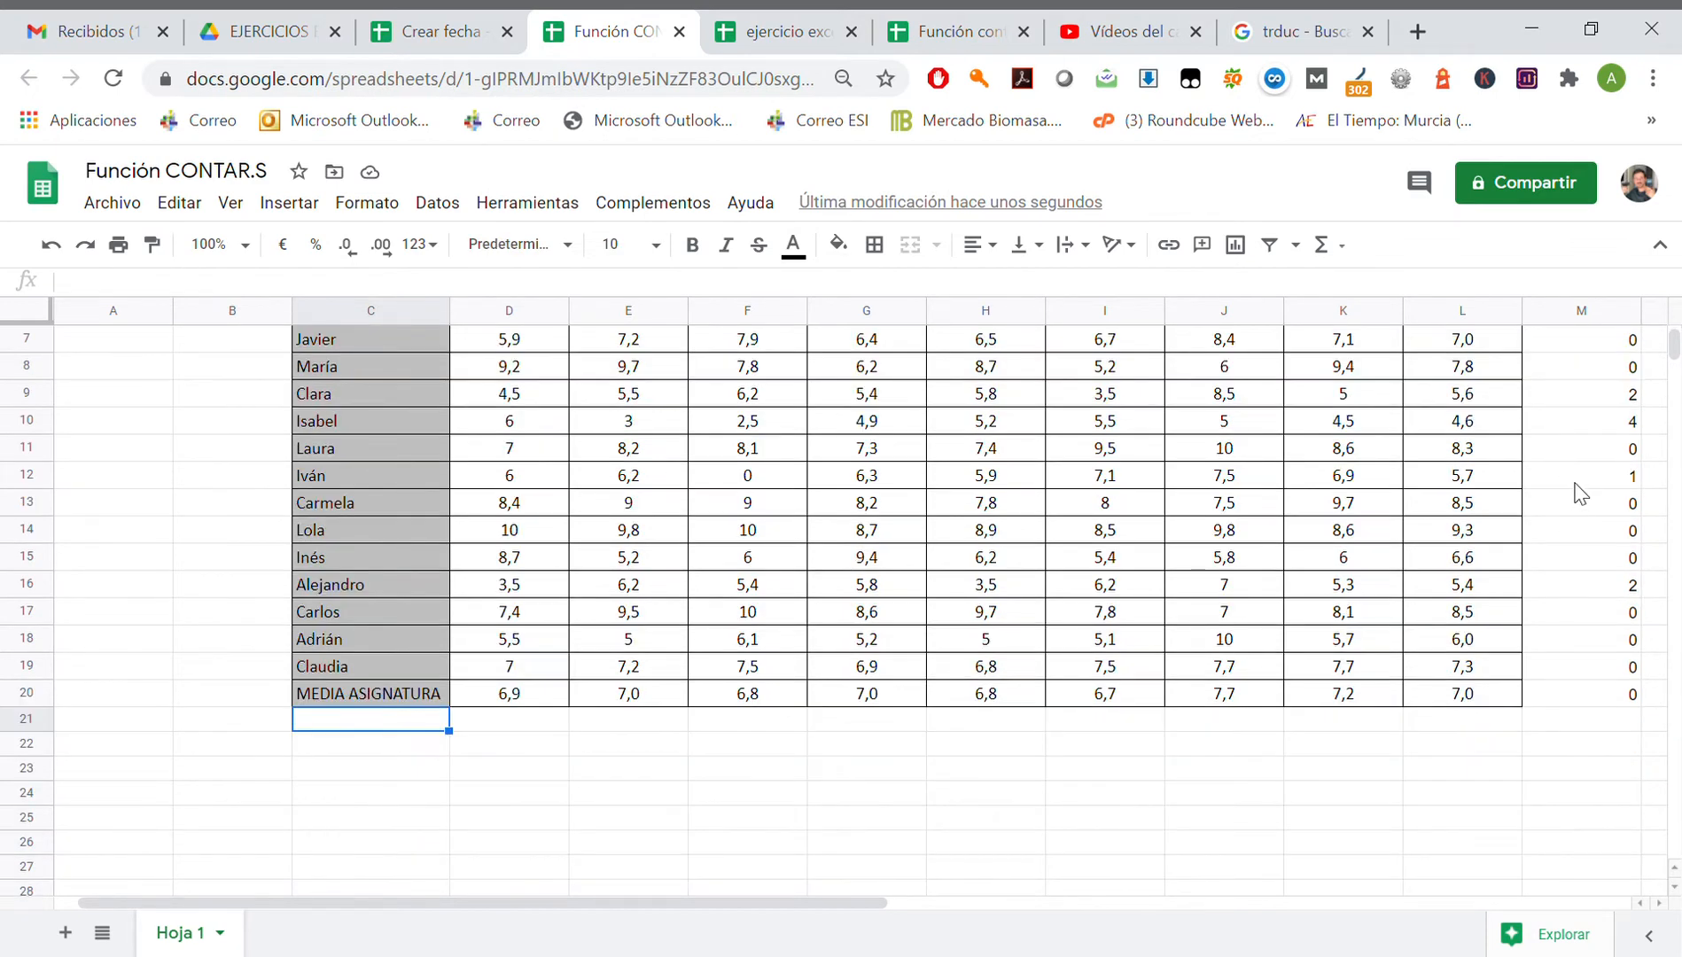
mouse_move(1592, 490)
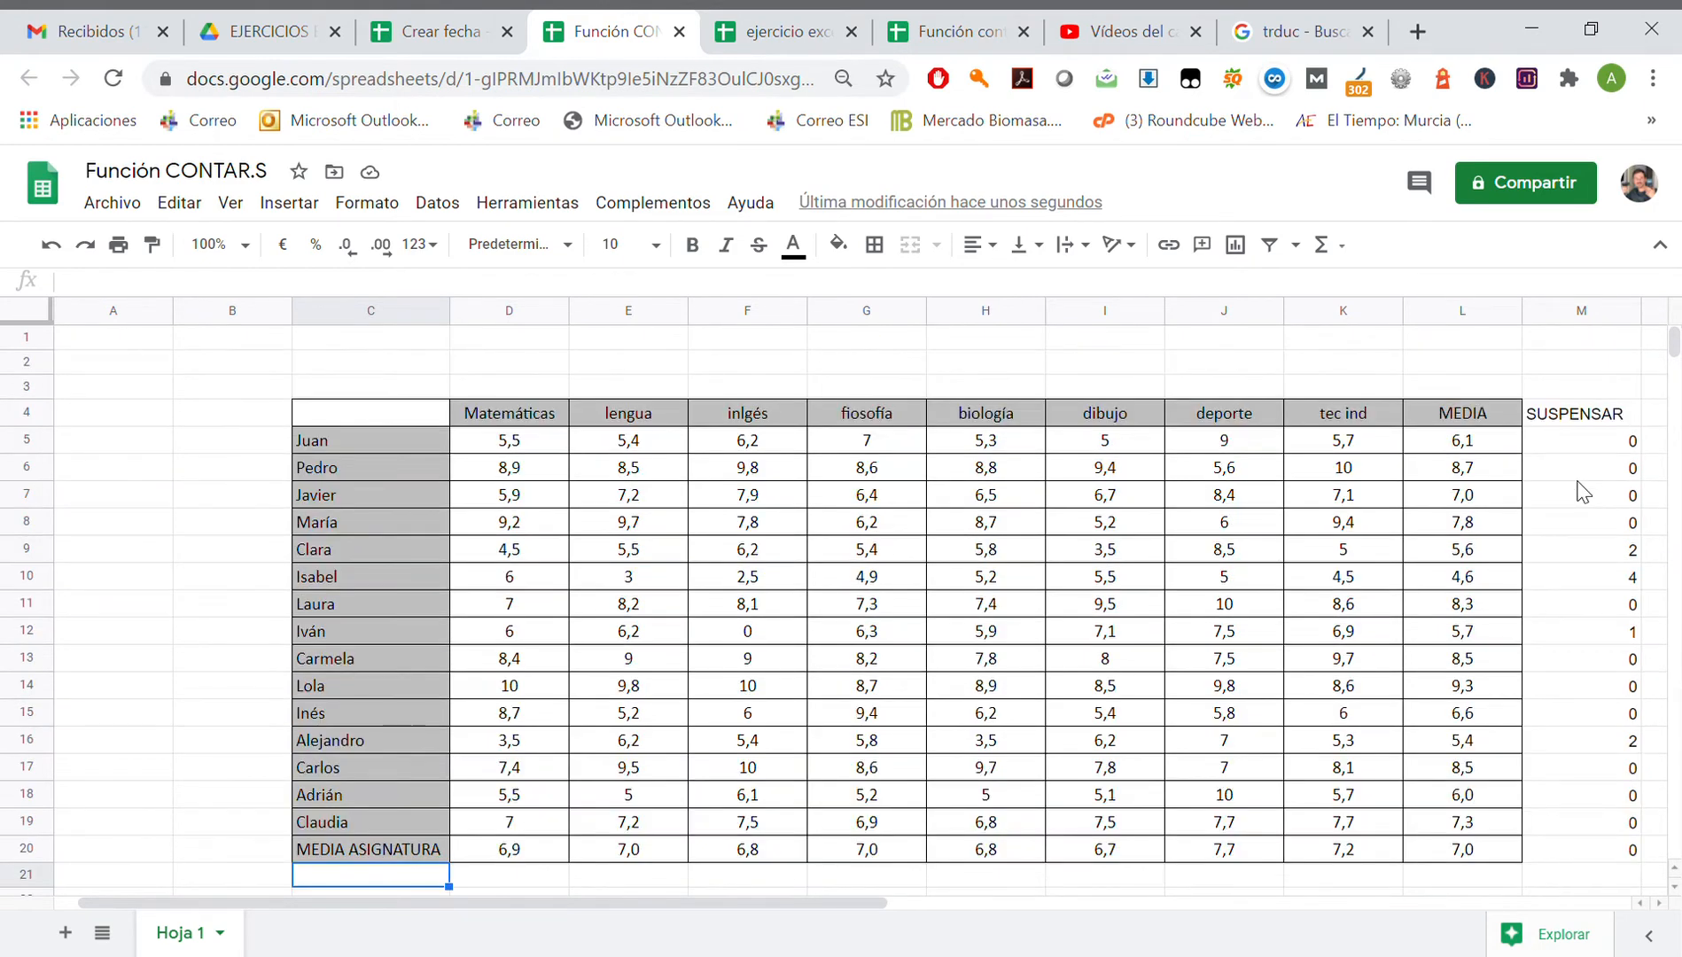
type("SUSPENDEN")
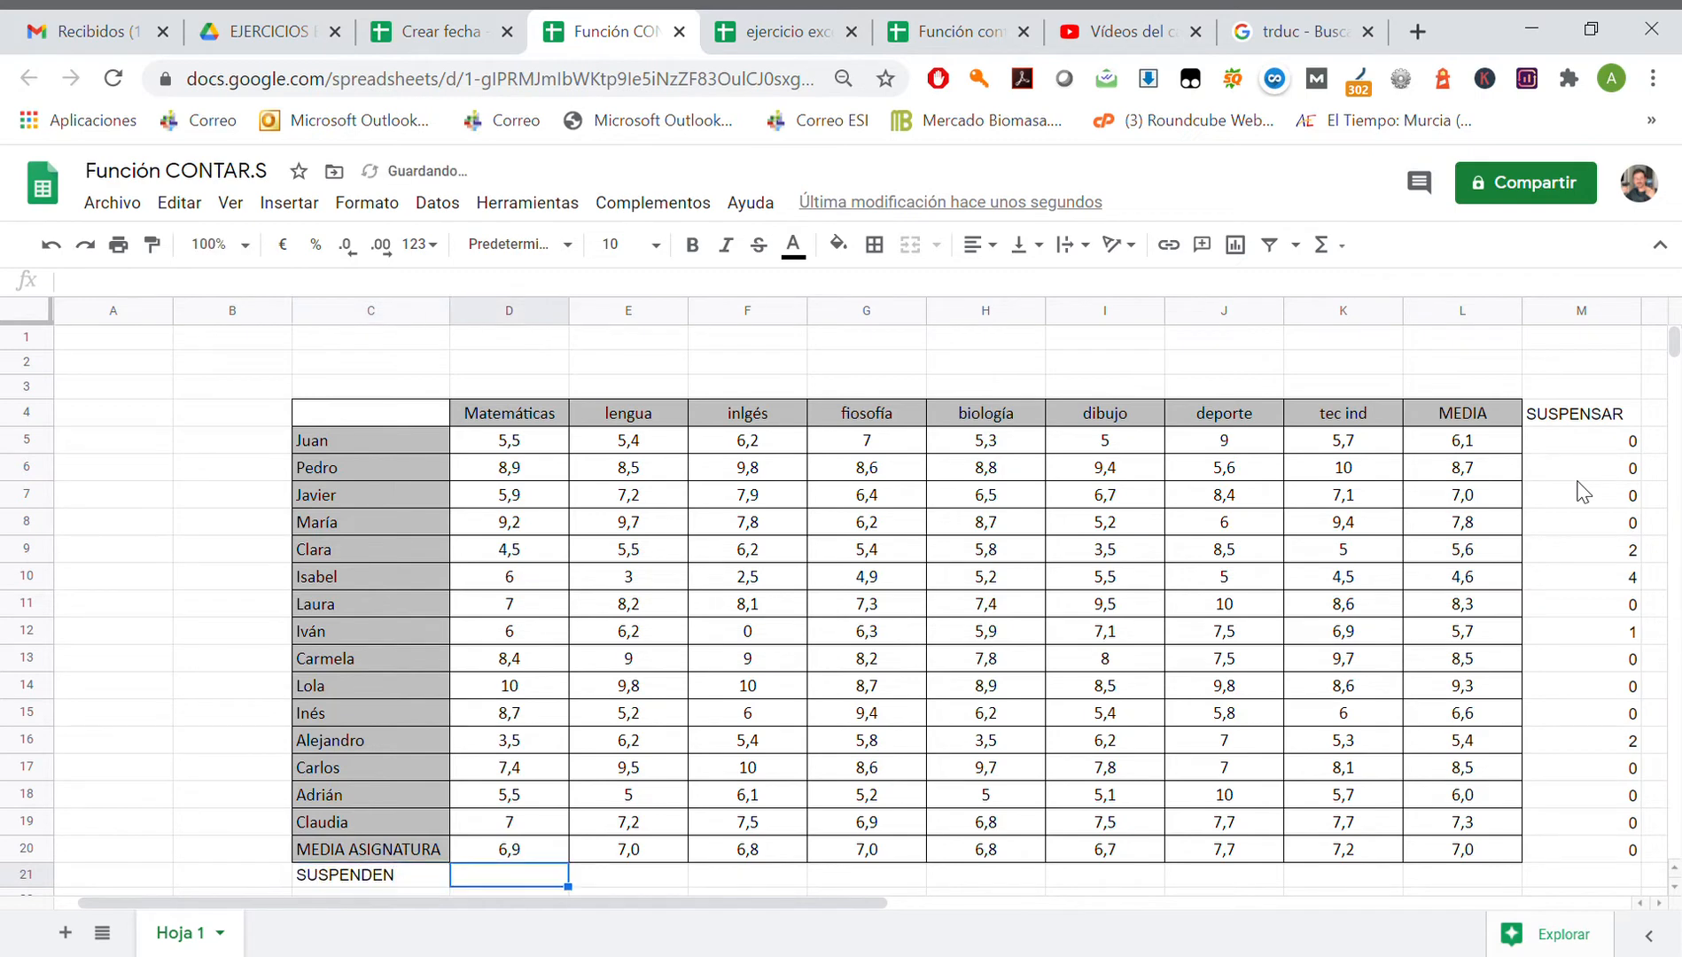
type("=CONTAR.SI(")
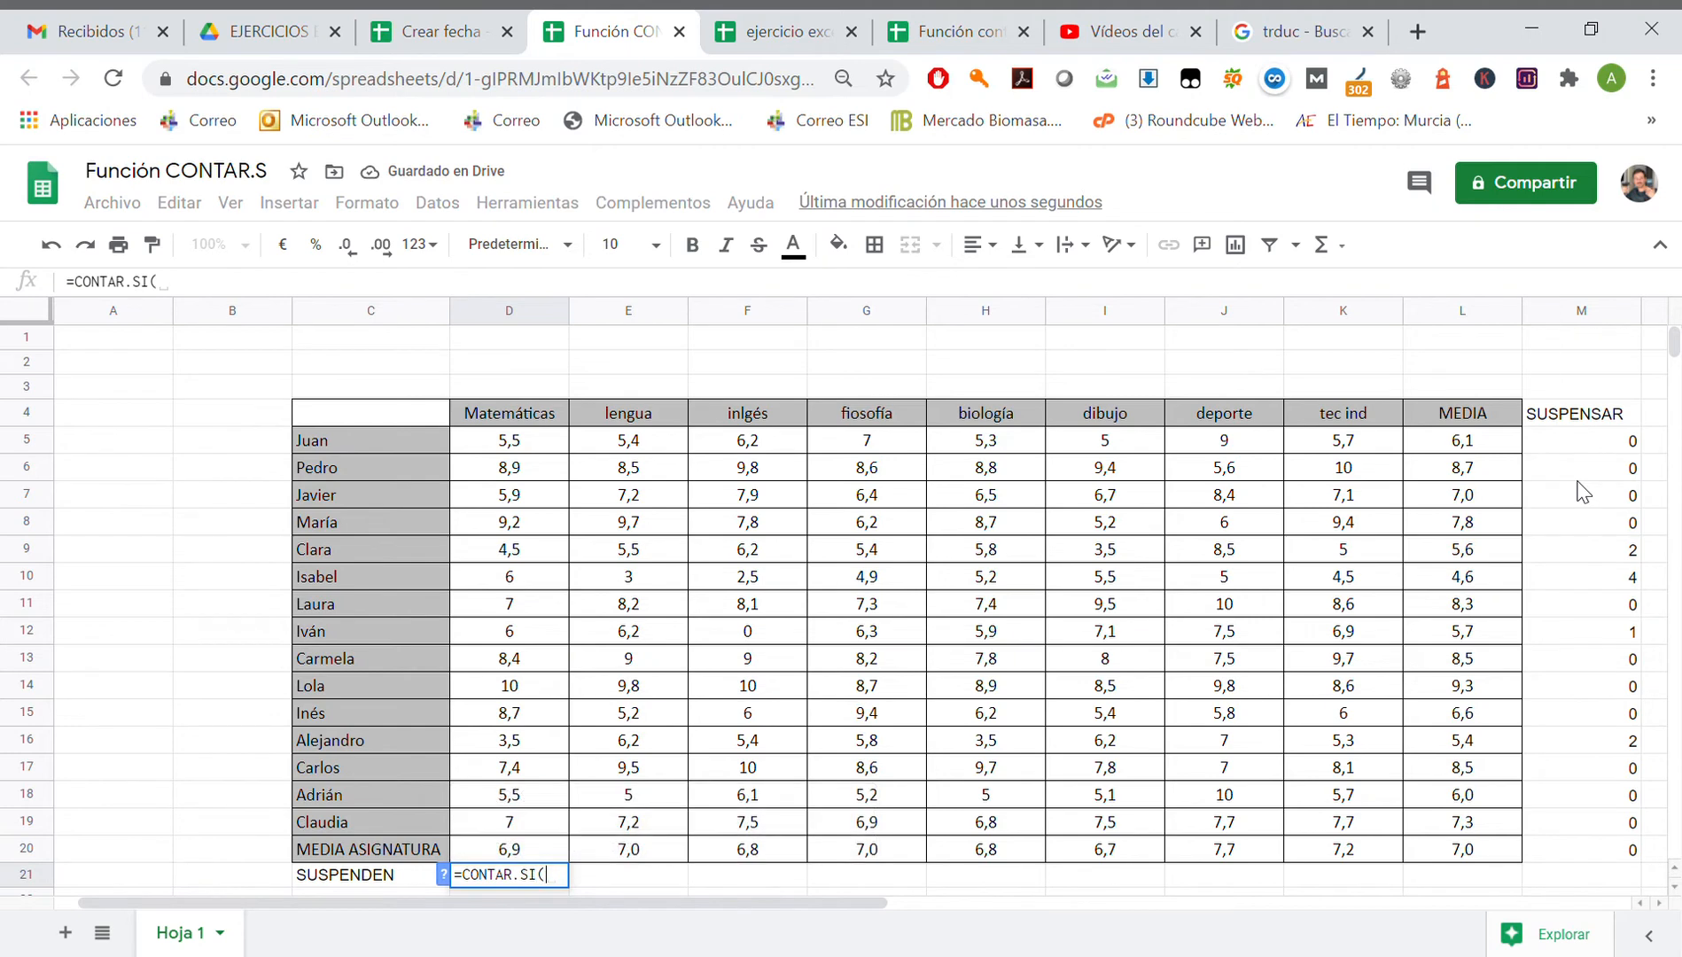
mouse_move(540, 445)
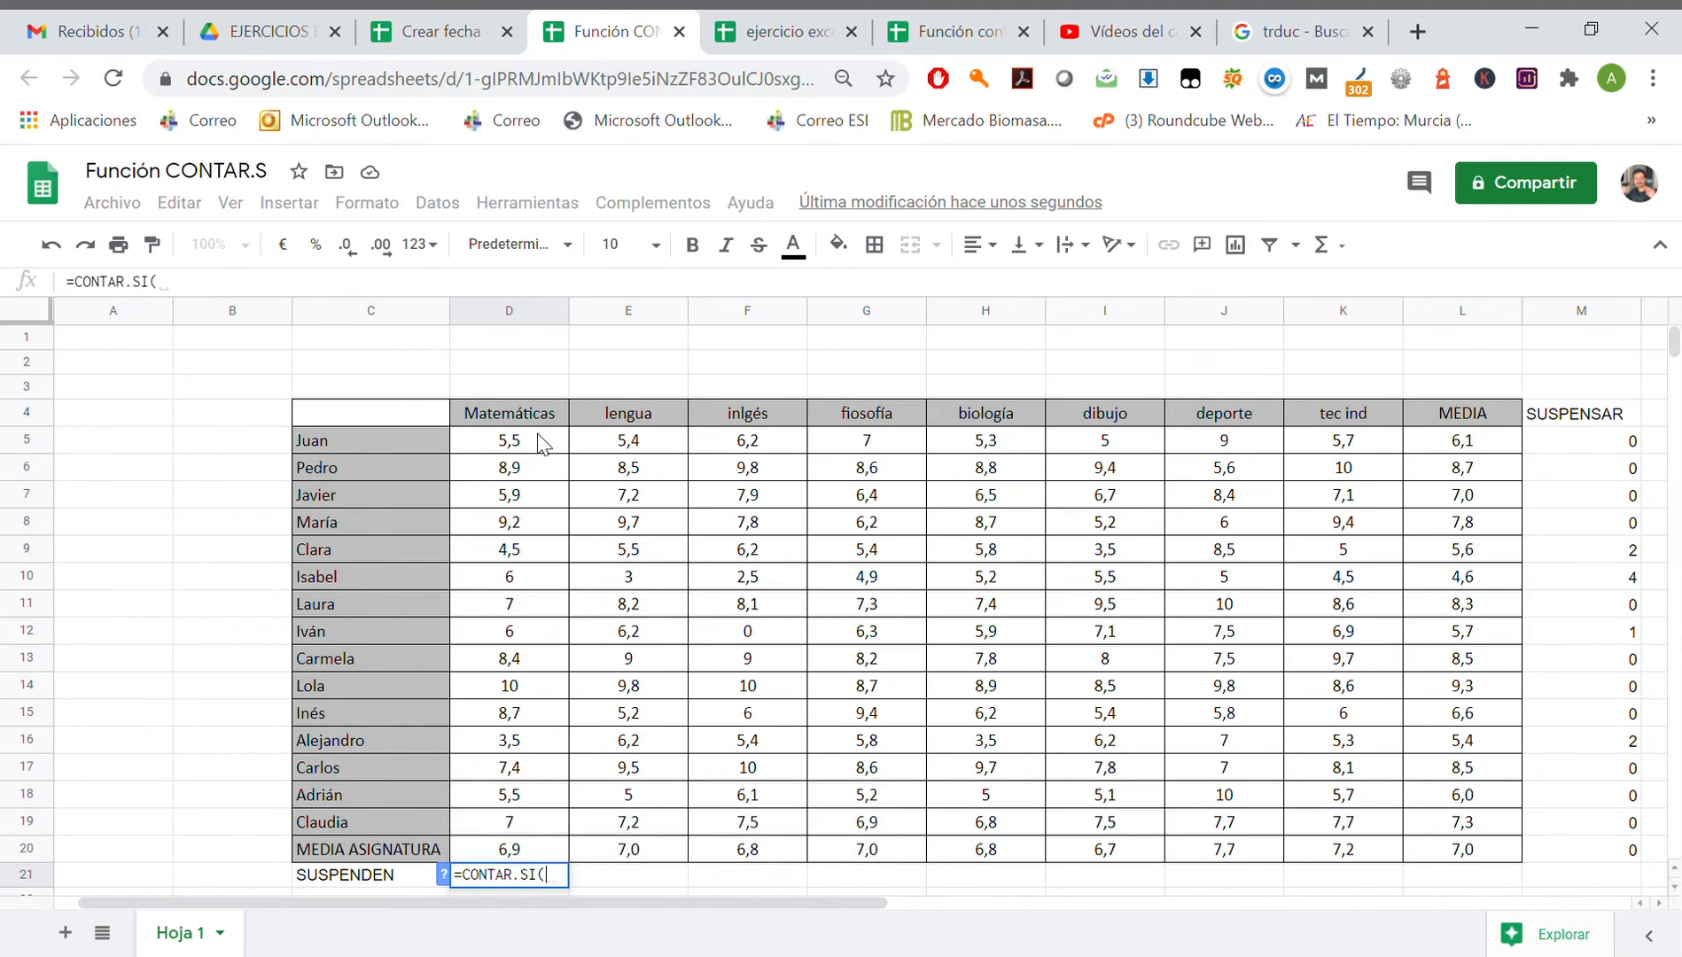
left_click_drag(509, 439, 509, 794)
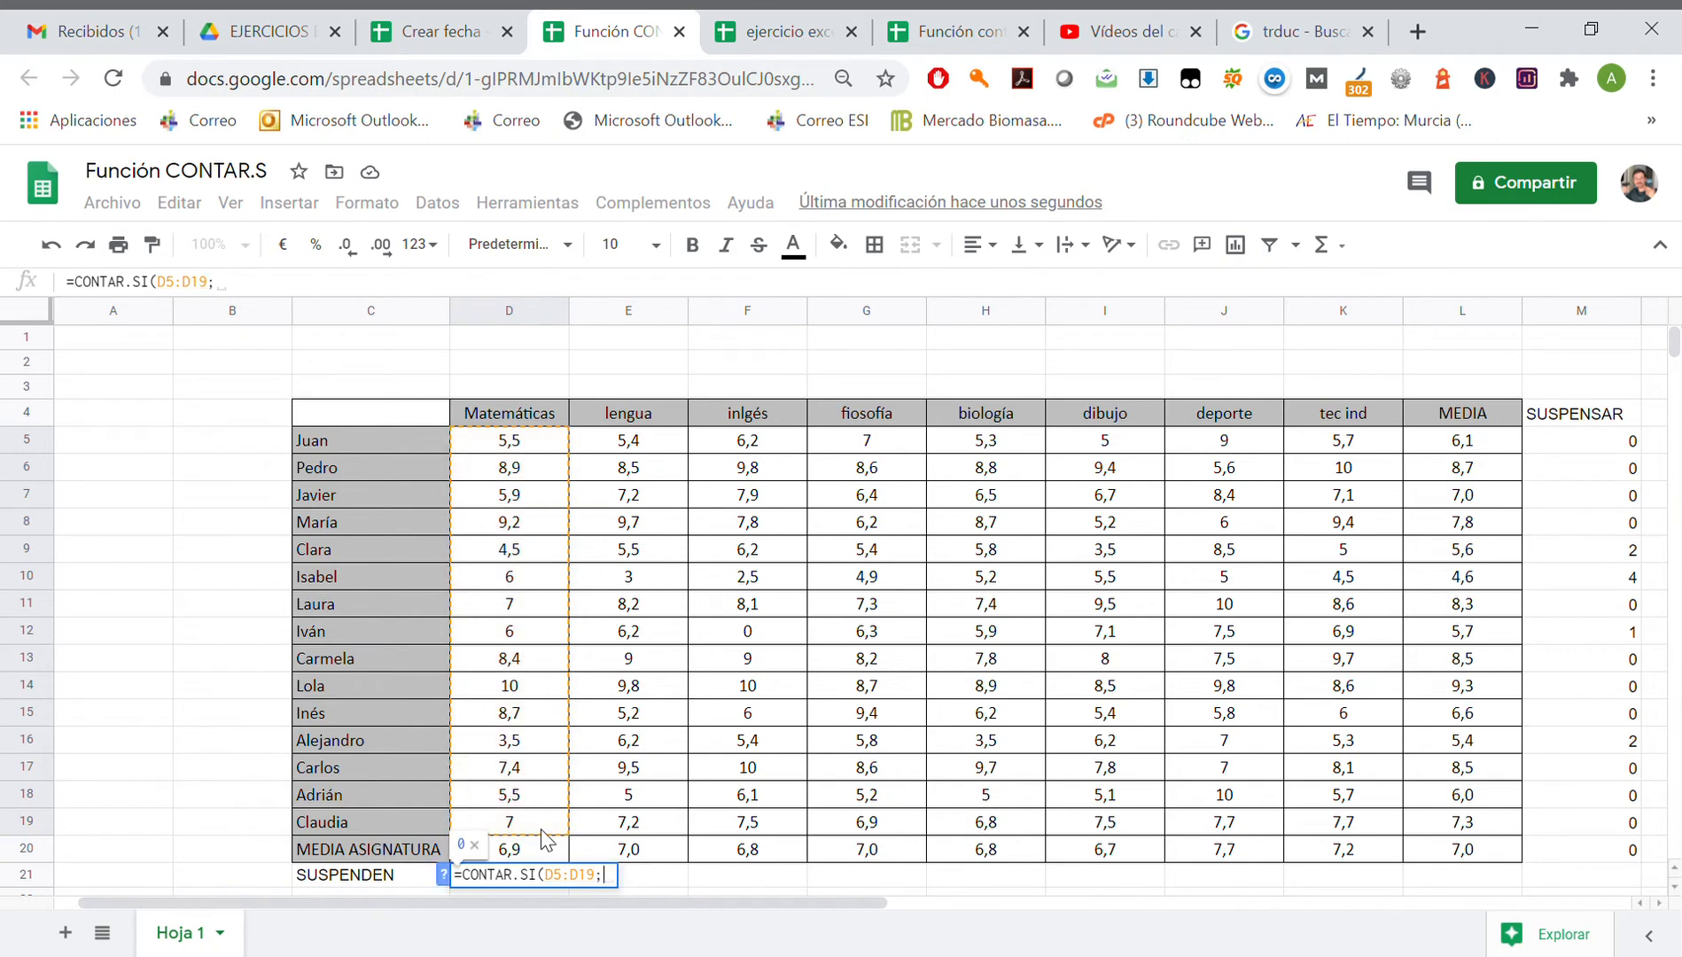
type("\"")
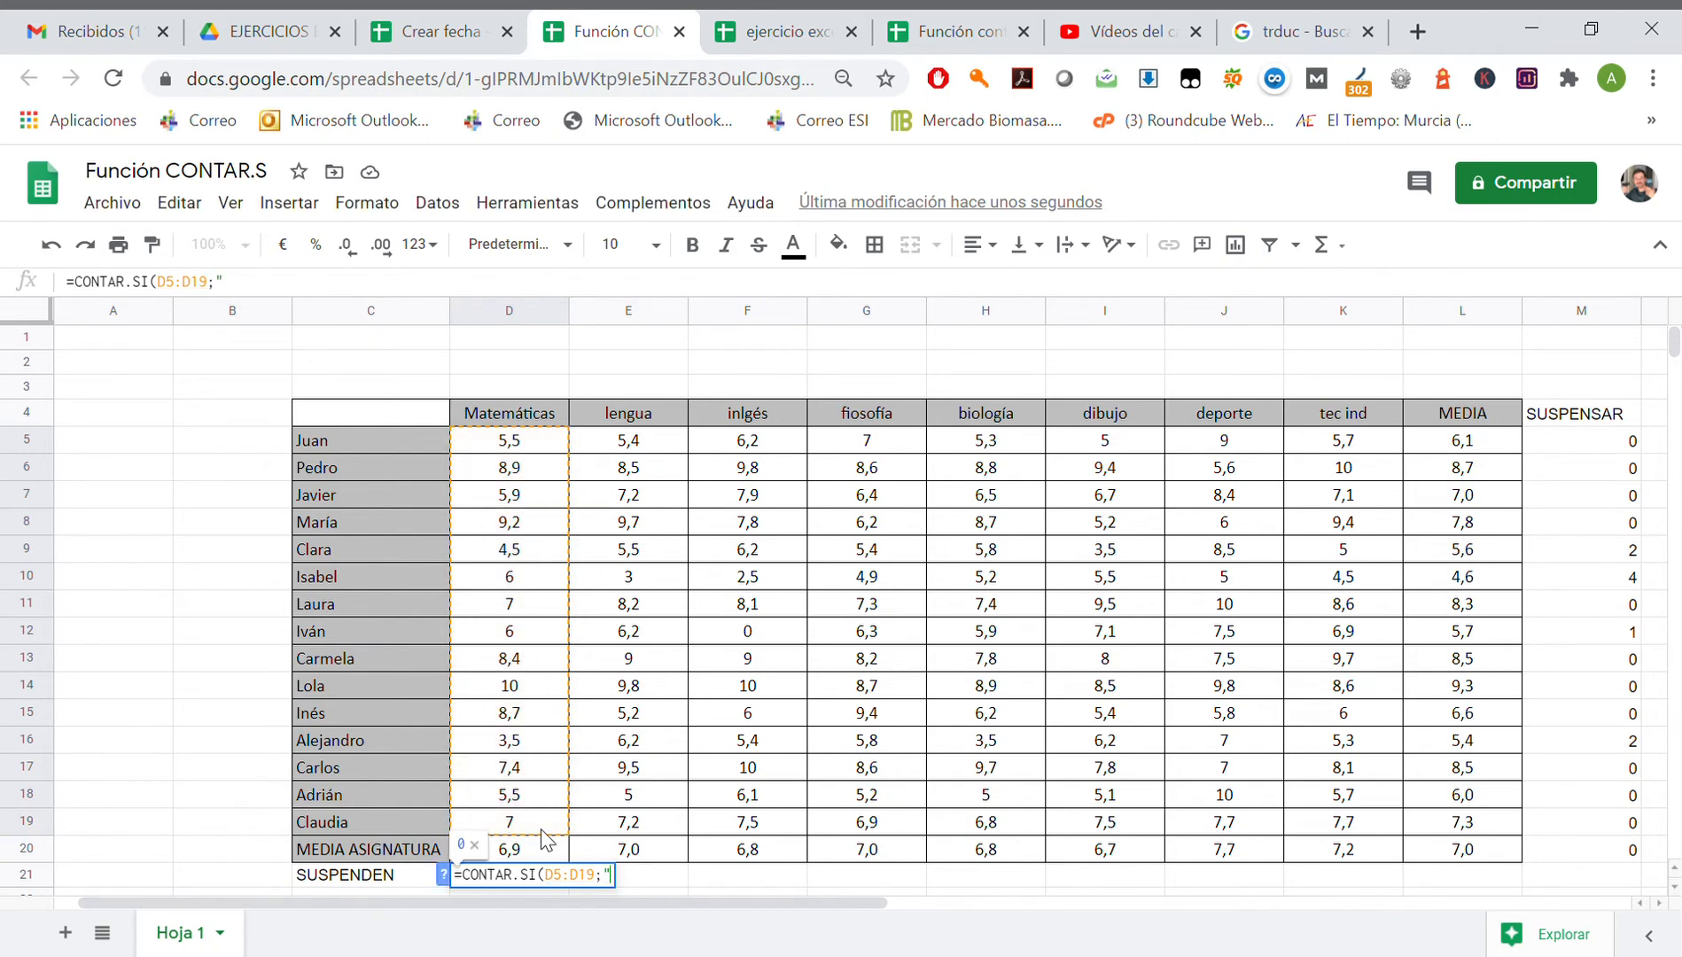
type("<")
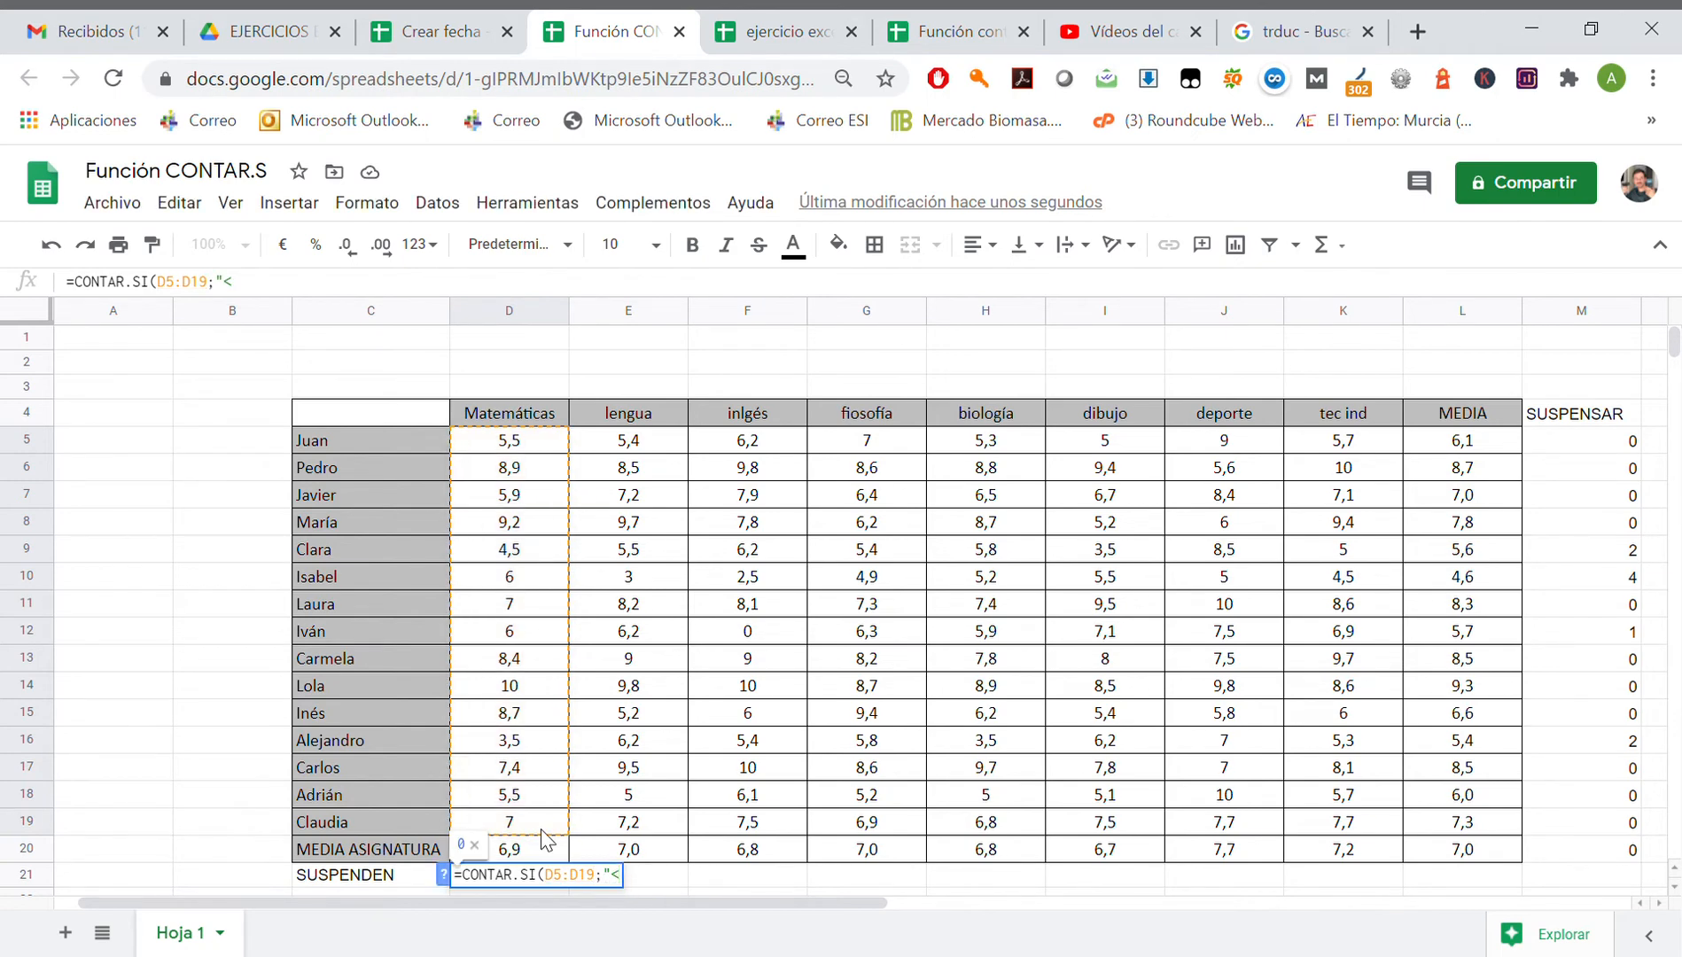
type("5\"")
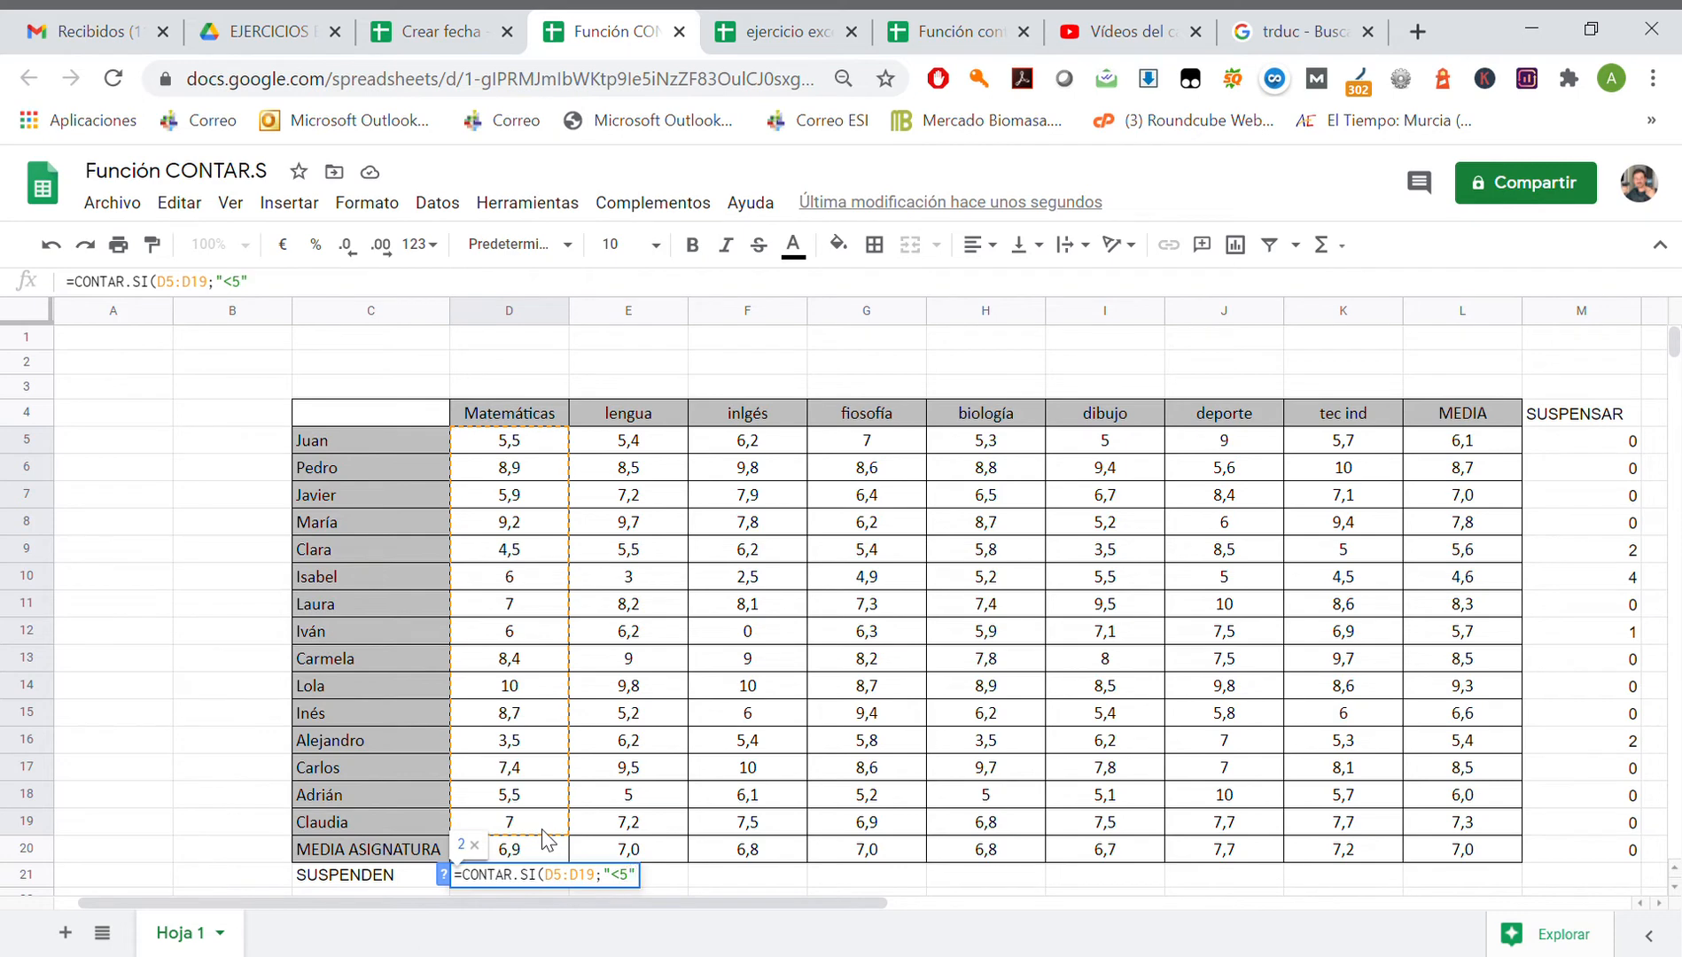
key("Enter")
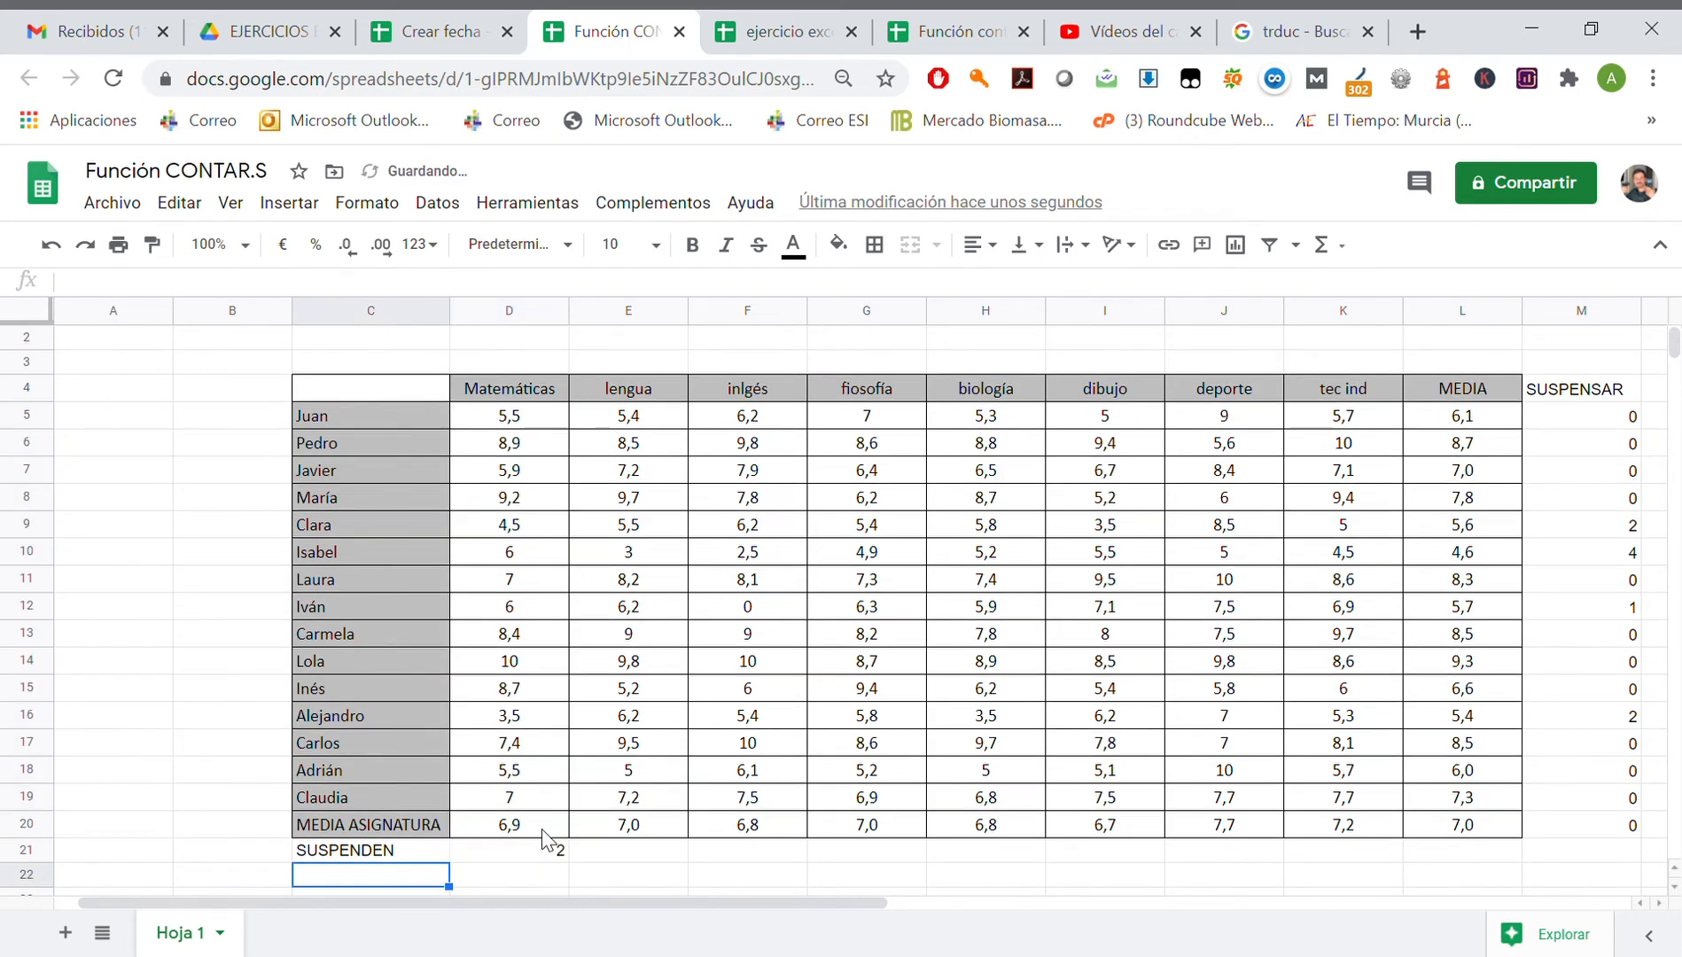
left_click(511, 851)
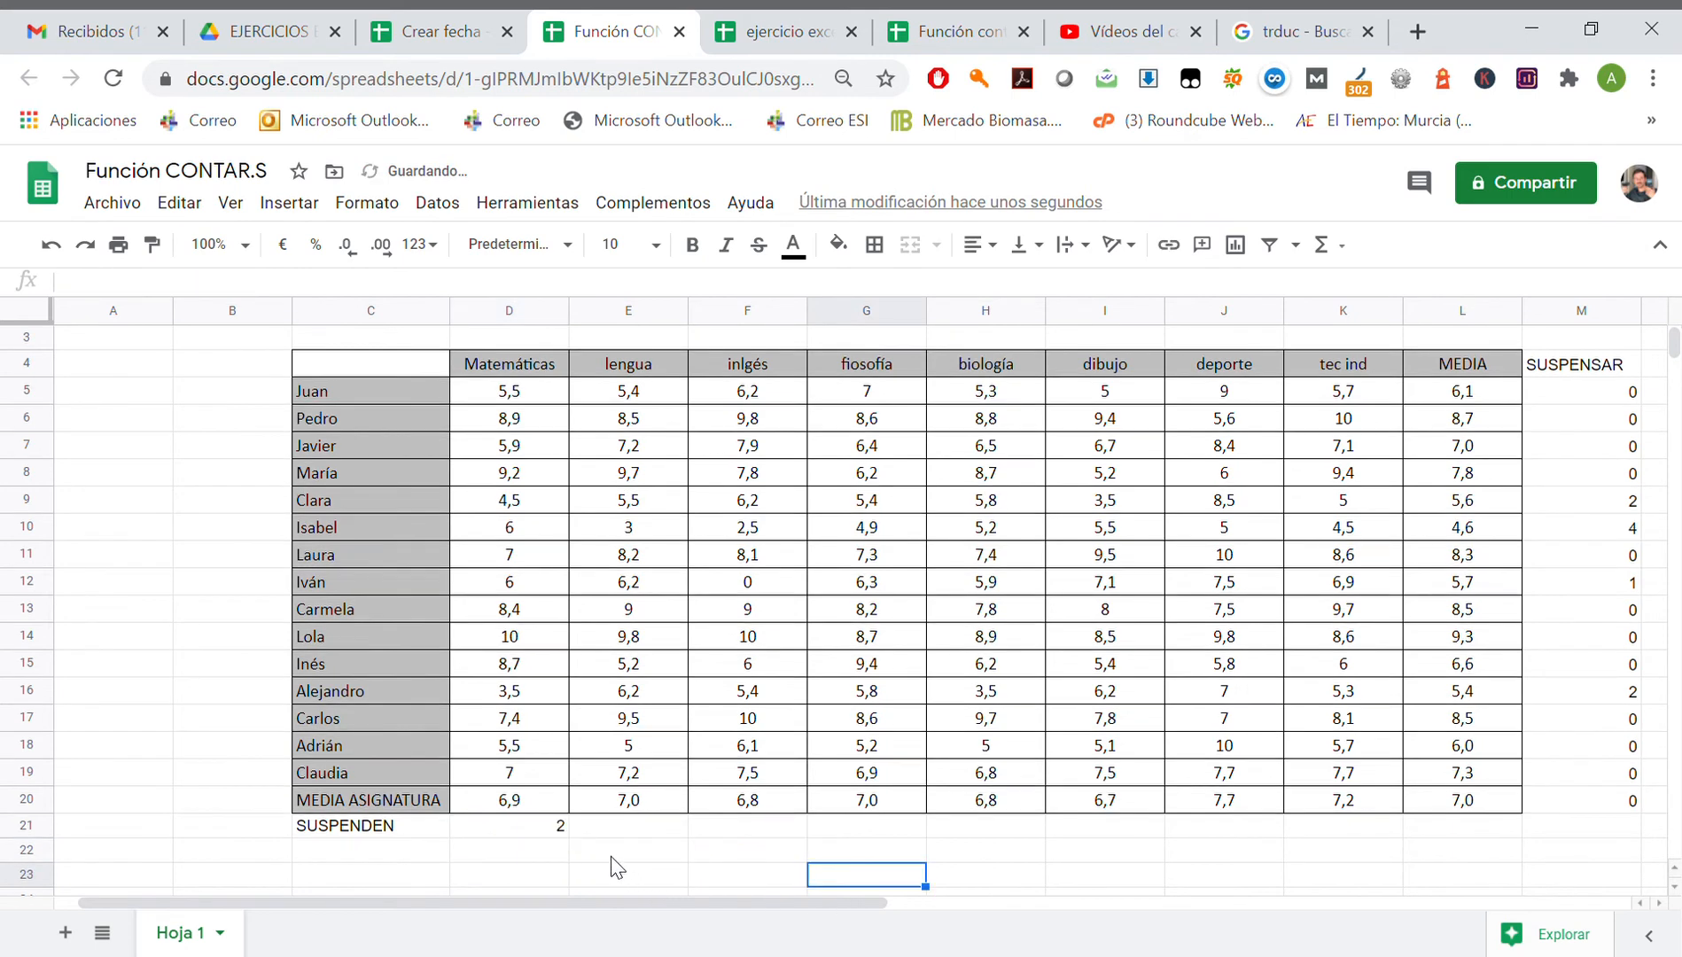
Step: Copy D21's CONTAR.SI formula across to K21 to get fail counts per subject
left_click(508, 826)
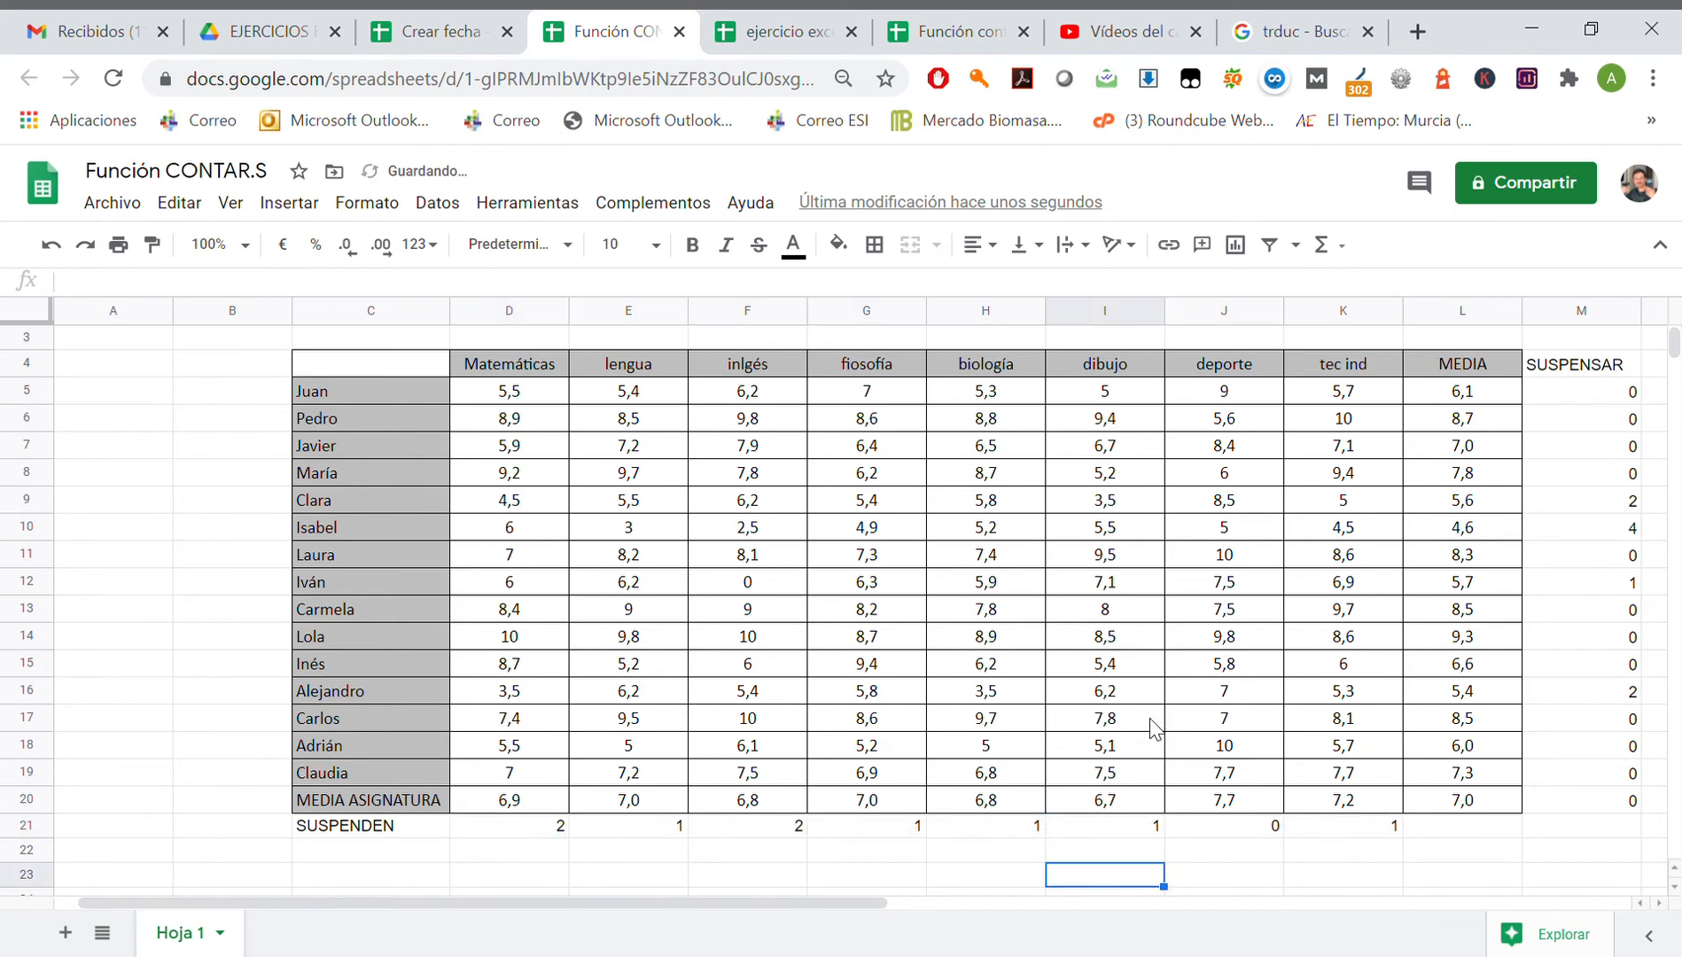
mouse_move(960, 460)
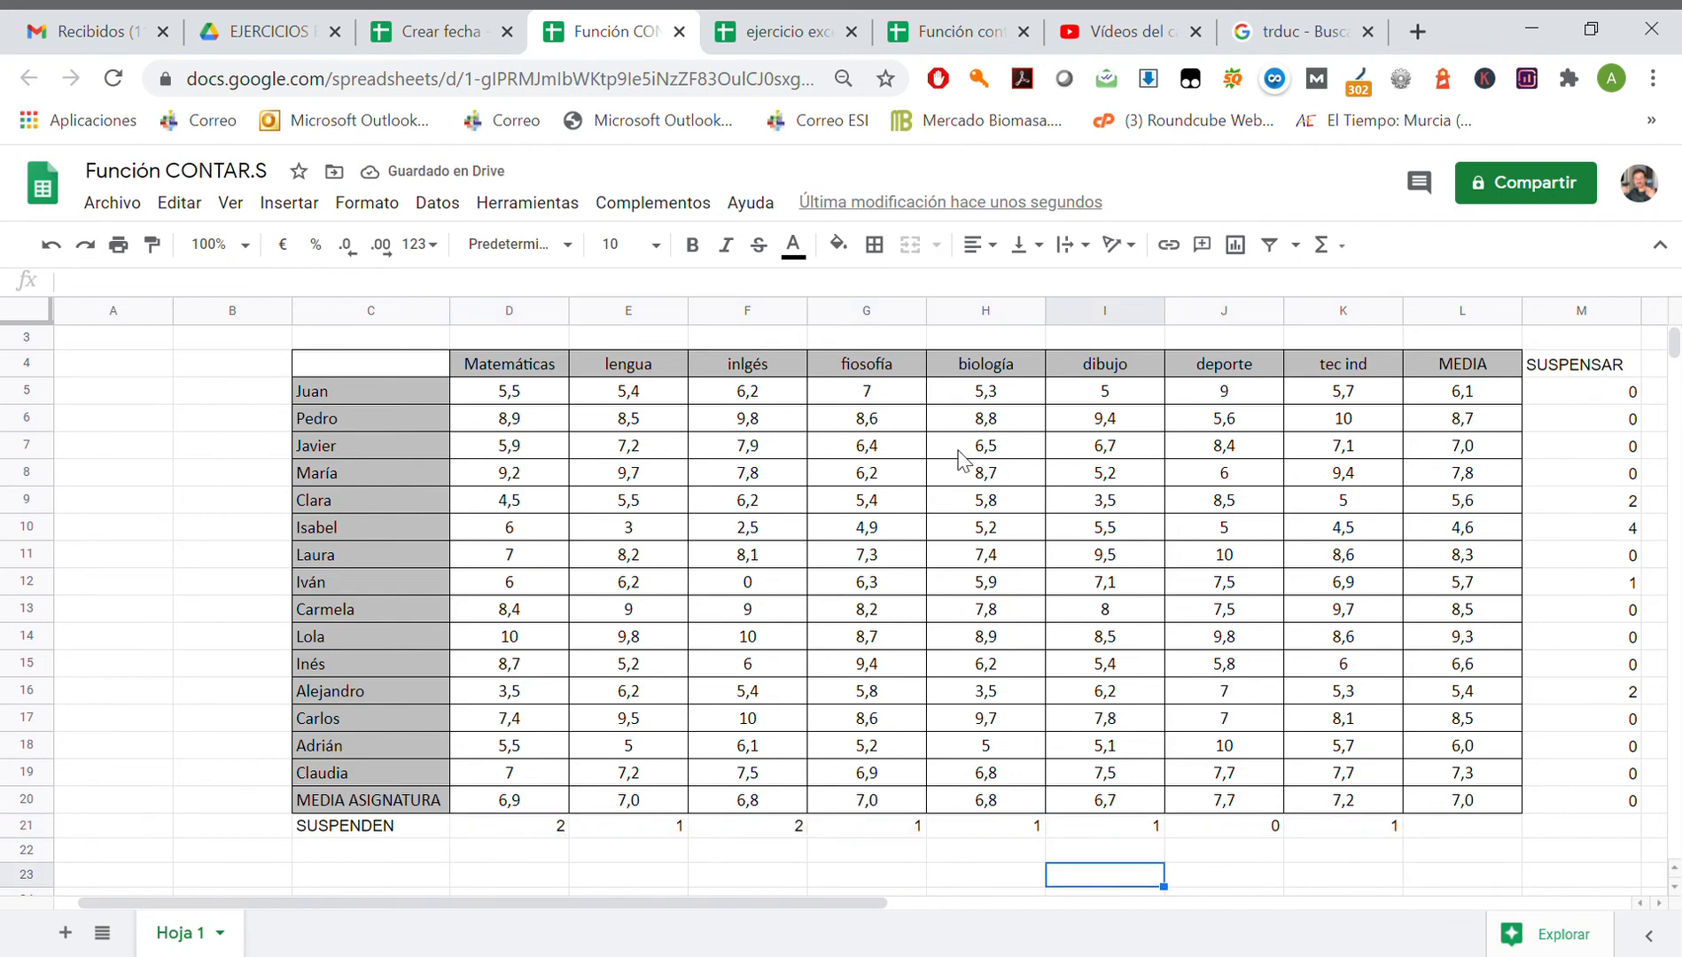
left_click(509, 391)
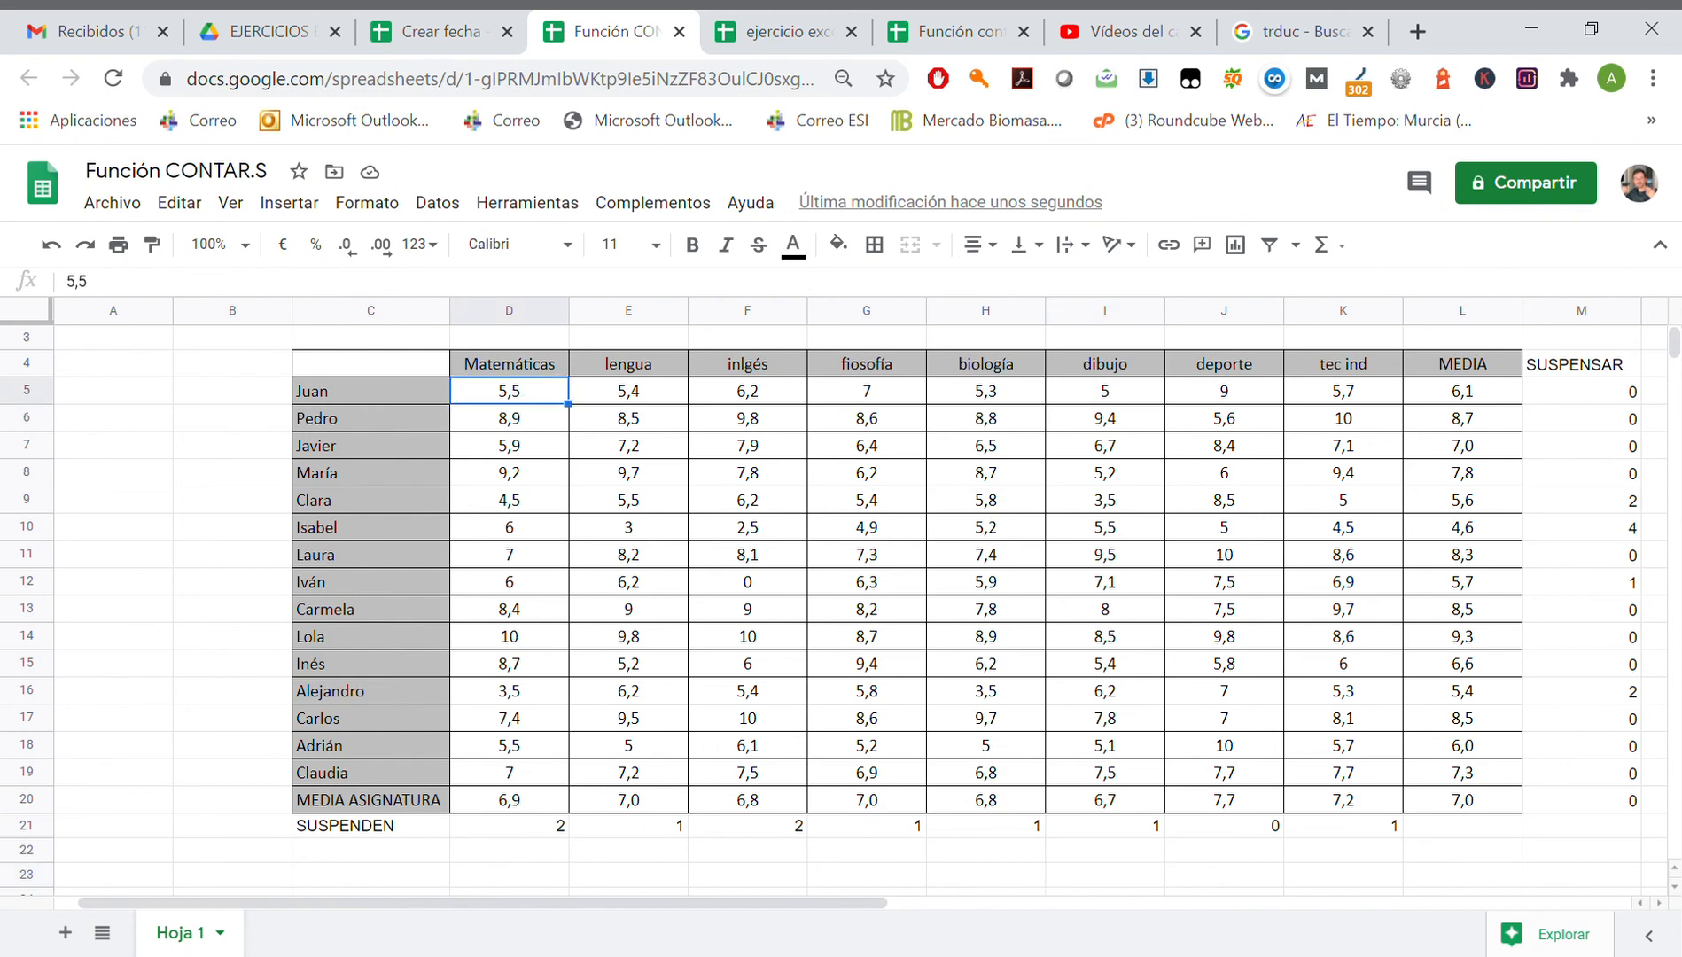